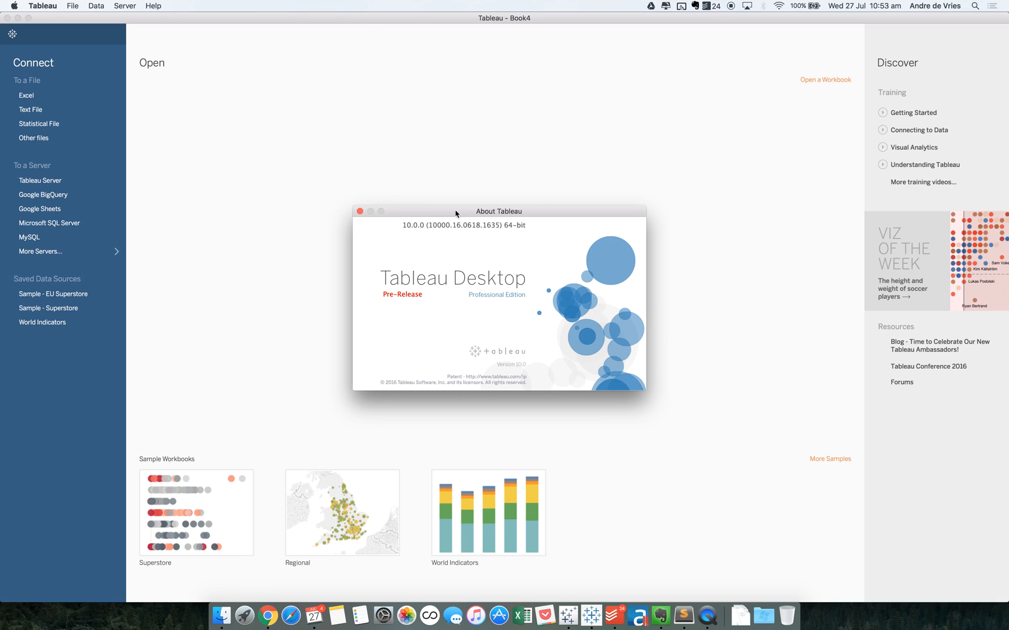
mouse_move(297, 159)
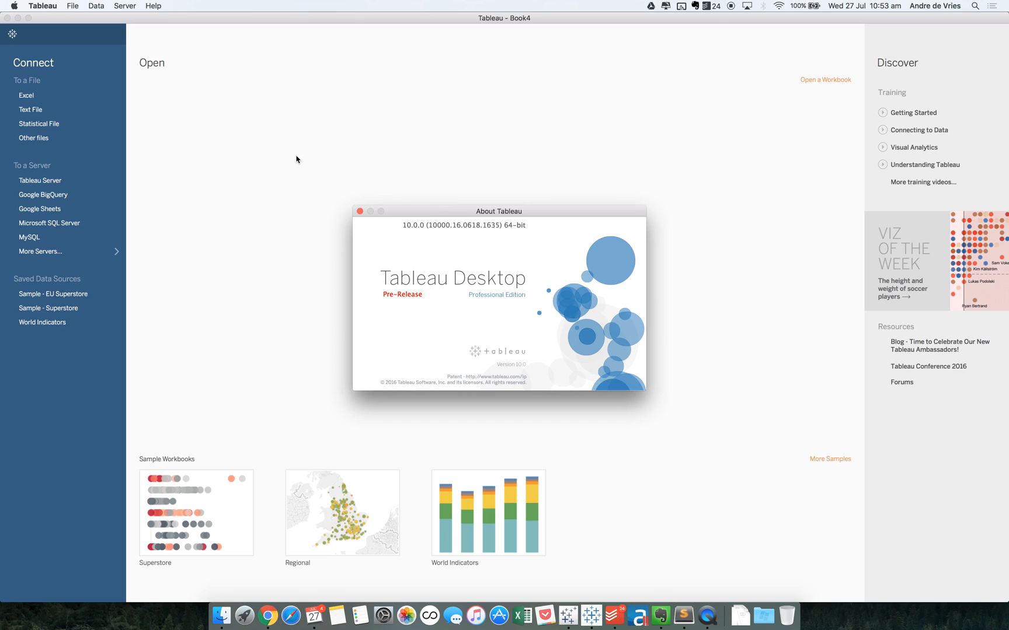
mouse_move(380, 403)
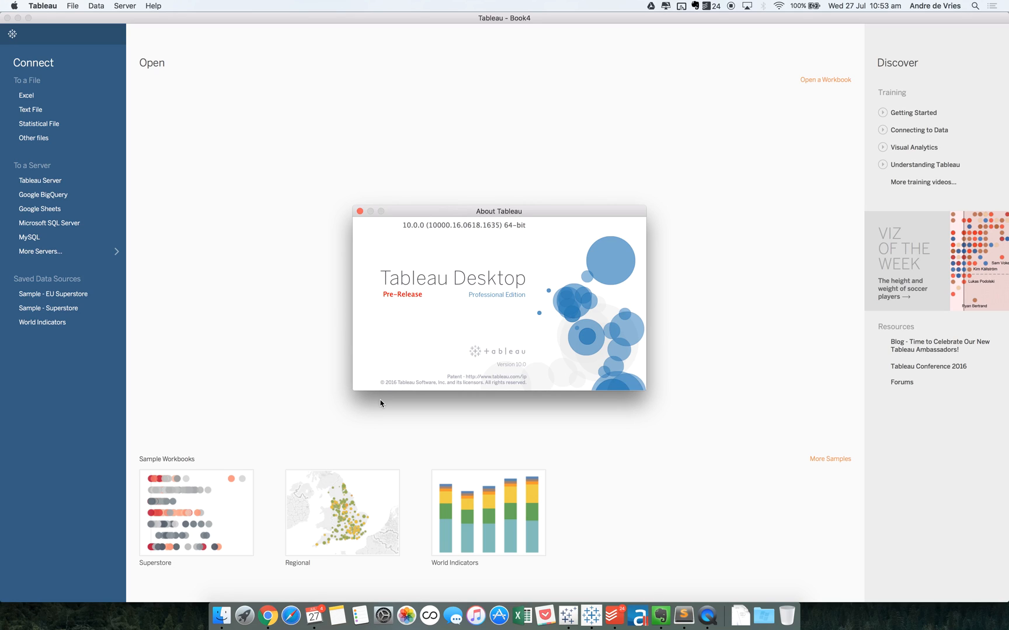
mouse_move(573, 472)
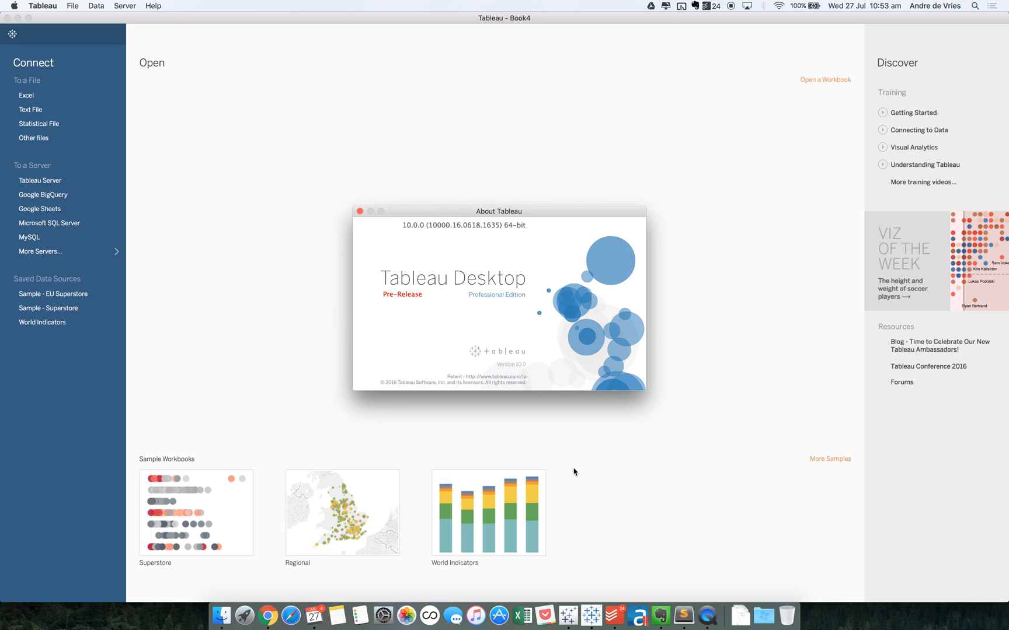
mouse_move(578, 494)
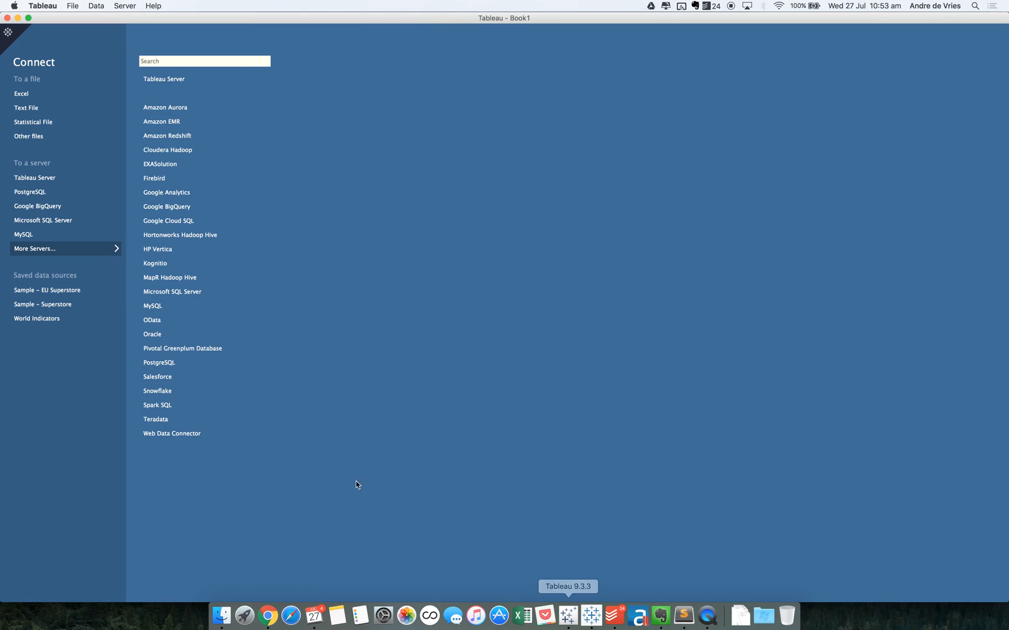
mouse_move(342, 482)
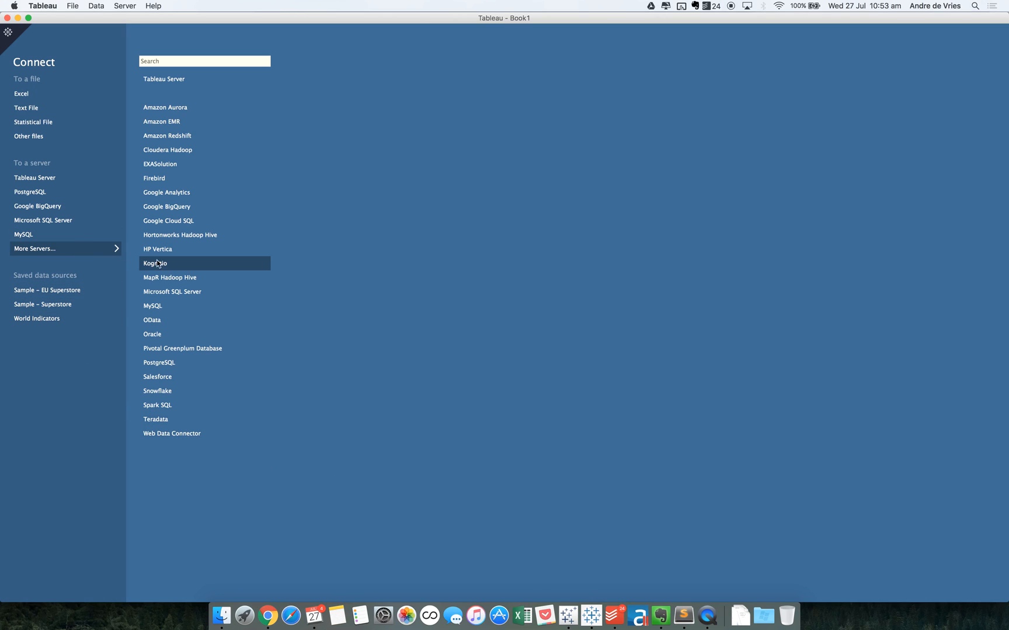
Choose Web Data Connector under More Servers to bring up the connector window.
click(172, 433)
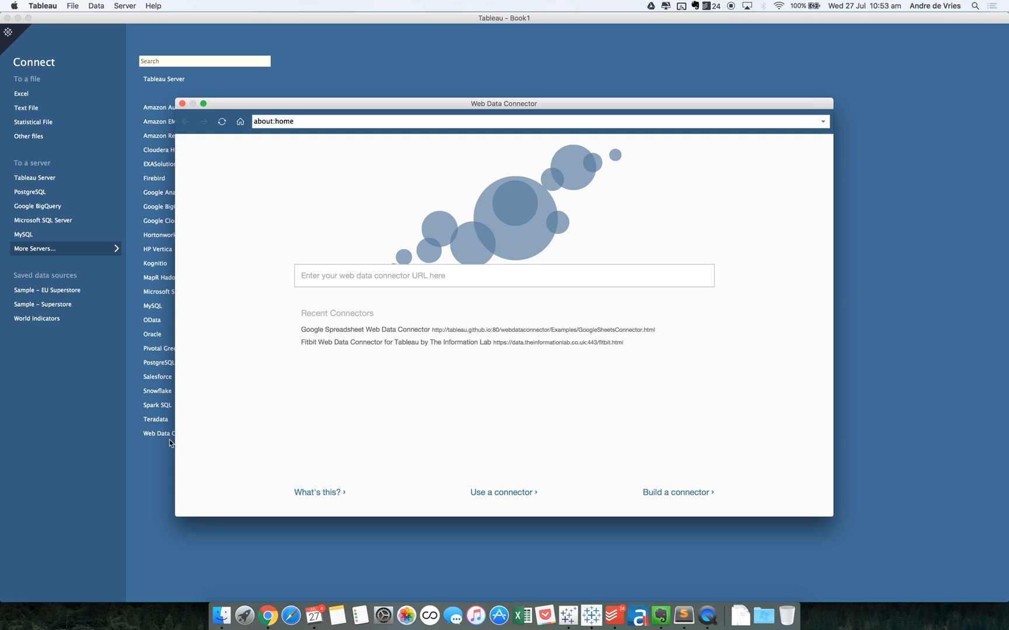
mouse_move(272, 339)
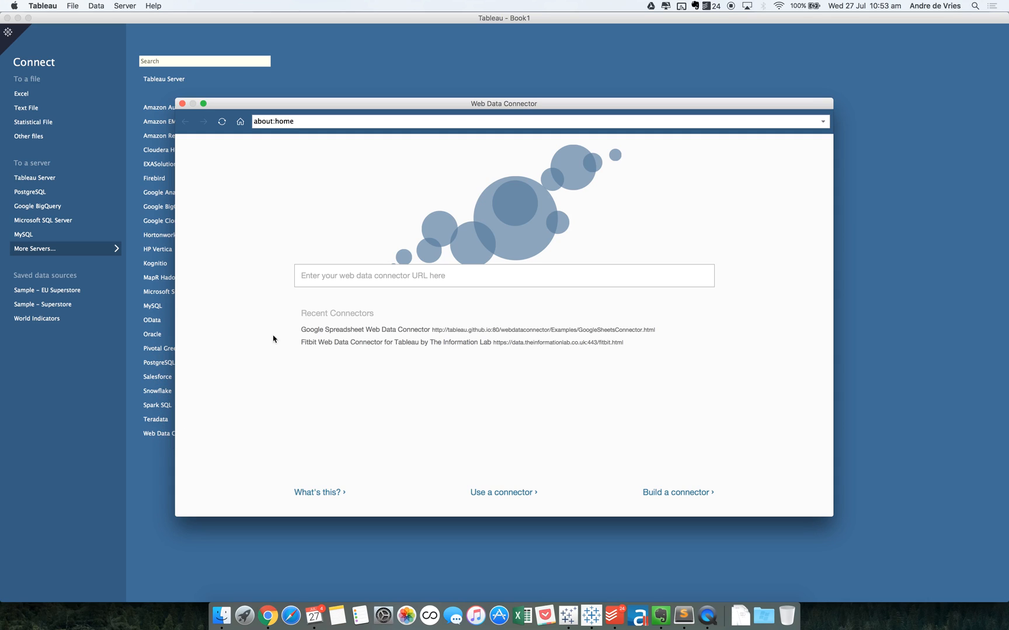
Load the recent Google Spreadsheet connector and select the sheet URL in Sublime Text for copying.
click(365, 330)
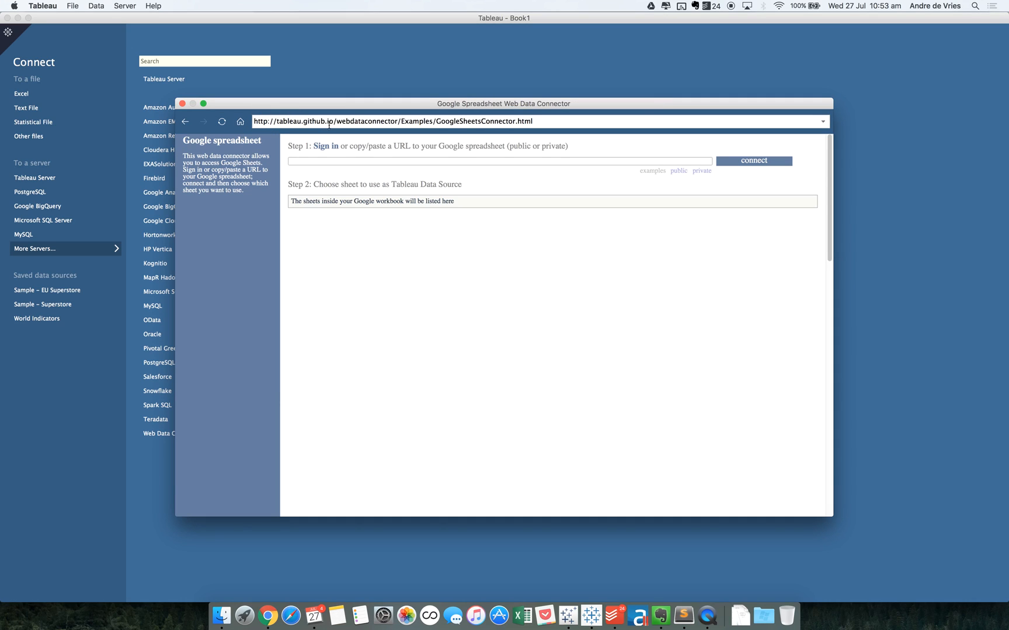
mouse_move(385, 121)
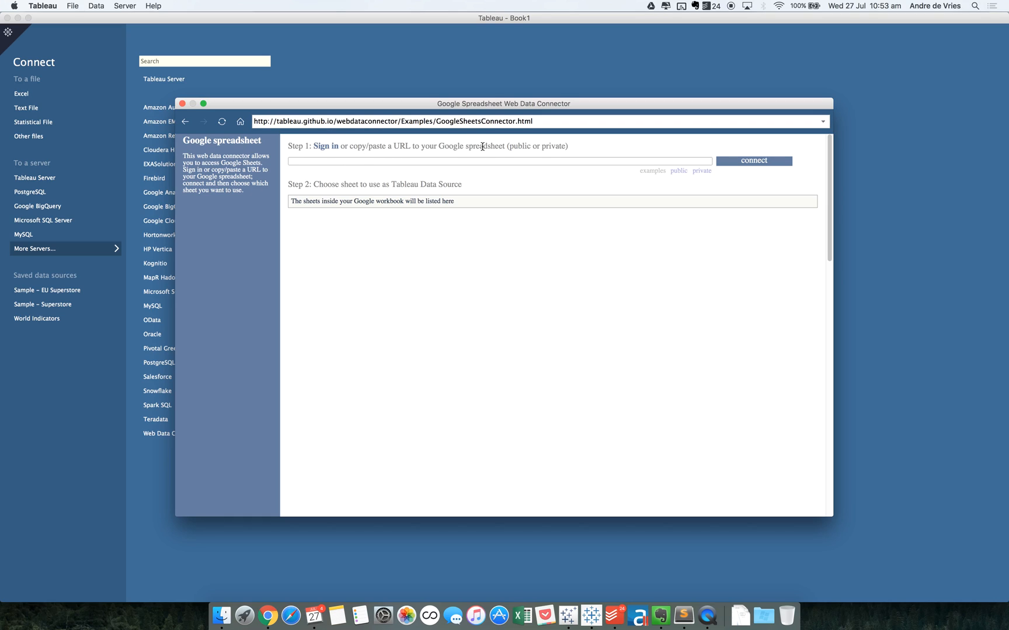
mouse_move(660, 615)
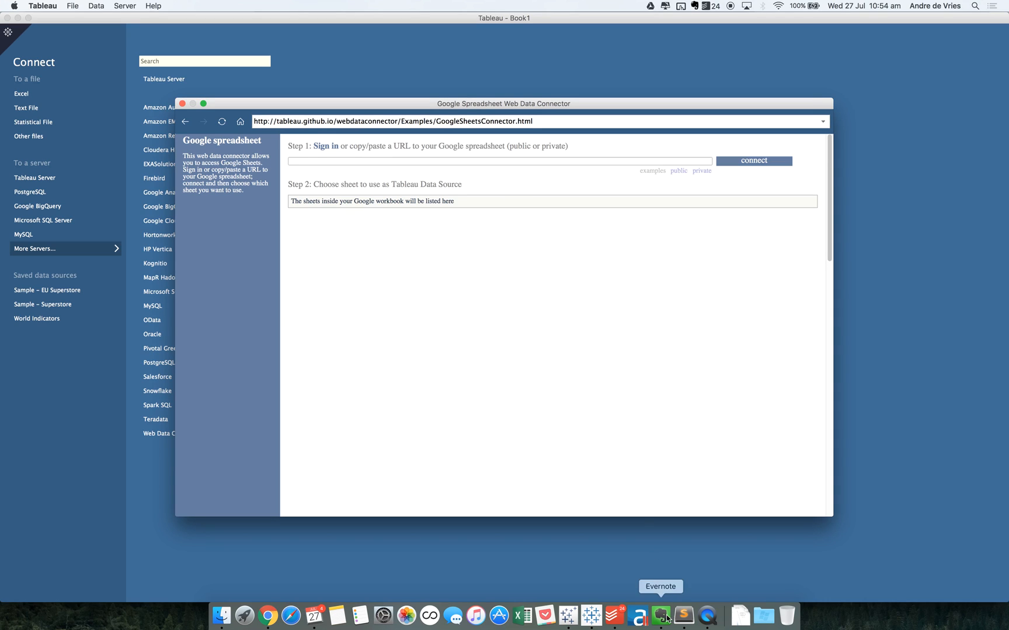
mouse_move(652, 574)
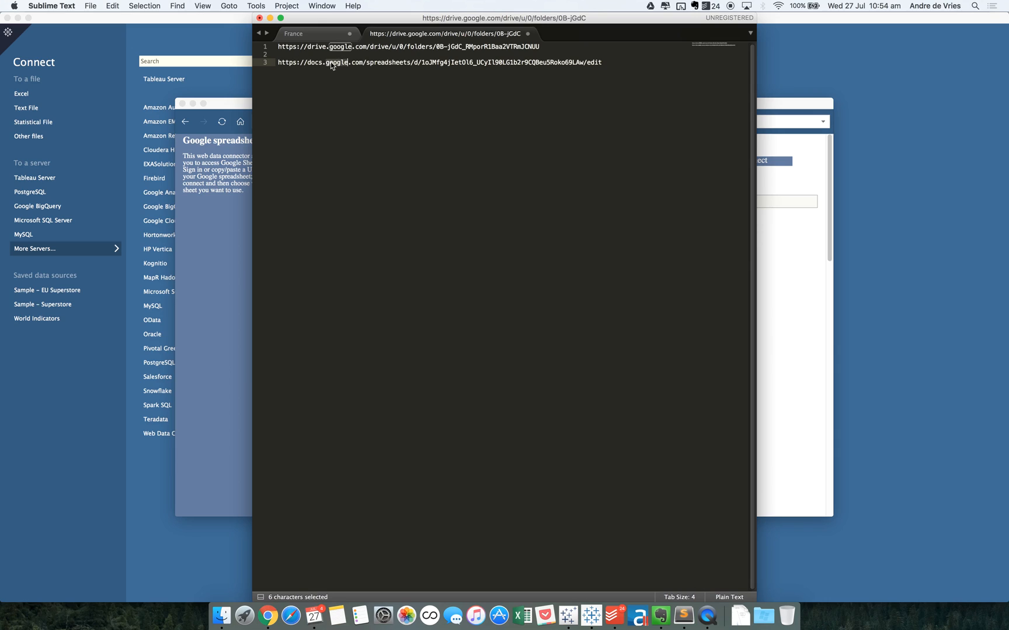
triple_click(439, 62)
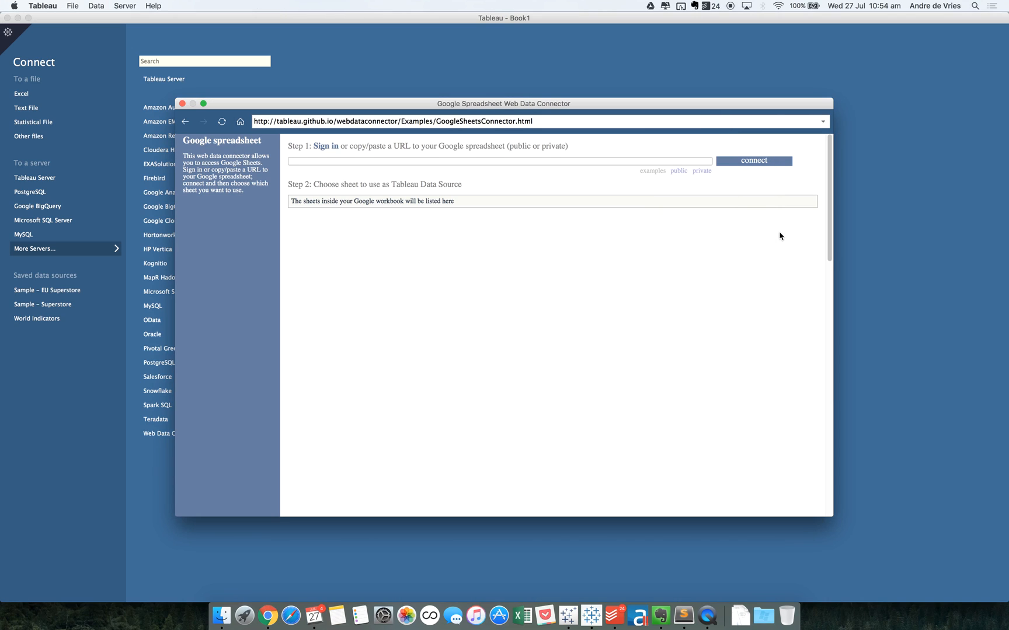
Paste the docs.google.com spreadsheet URL into Step 1 and connect; the sheet is reported private.
text(https://docs.google.com/spreadsheets/d/1oJMfg4jIetOl6_UCyIl90LG1b2r9CQBeu5Roko69LAw/edit)
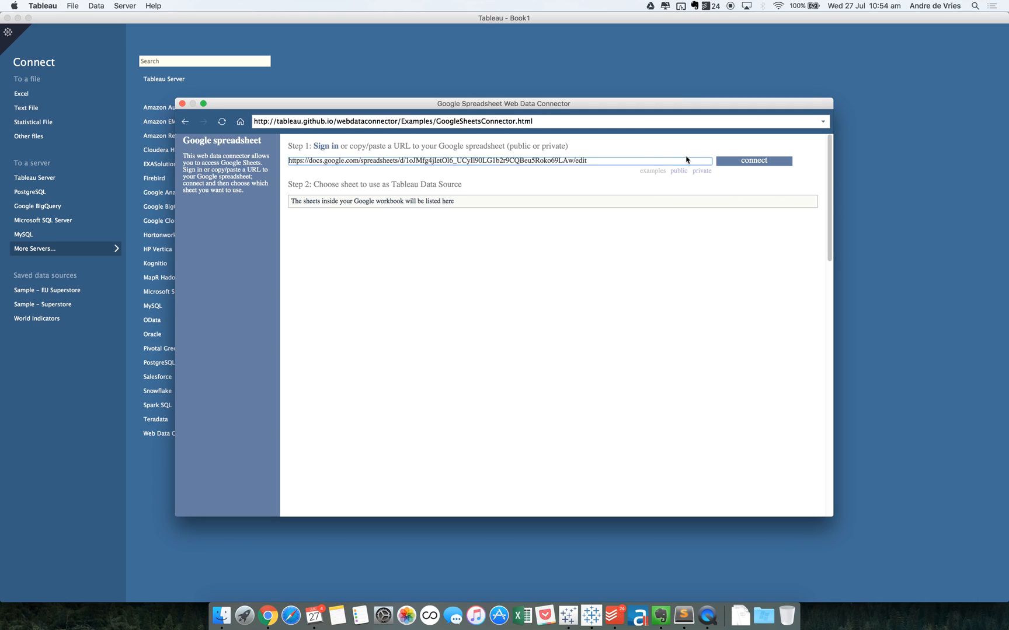
click(752, 160)
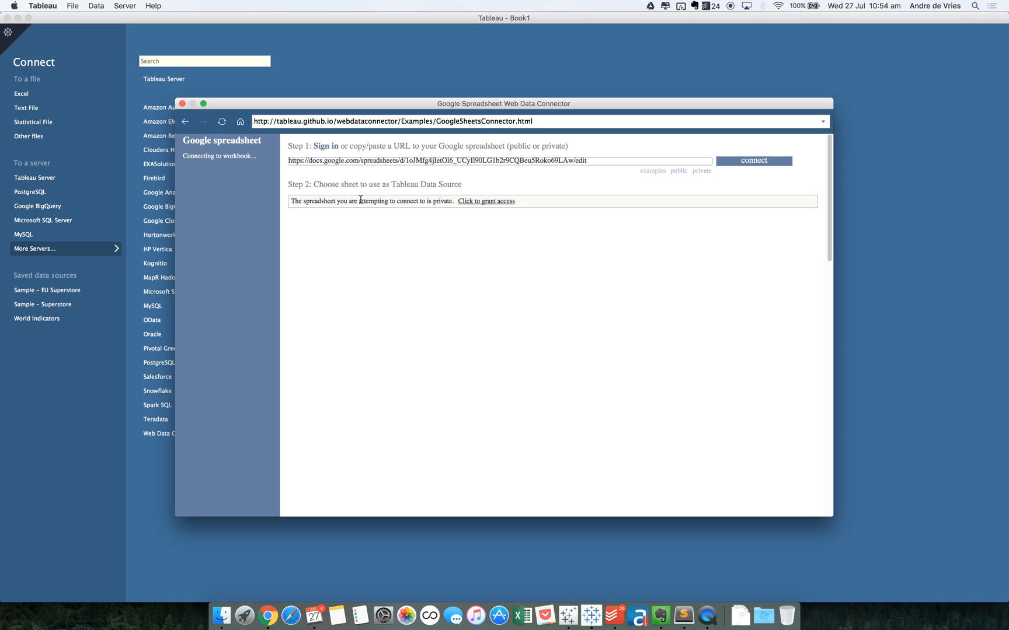
mouse_move(455, 228)
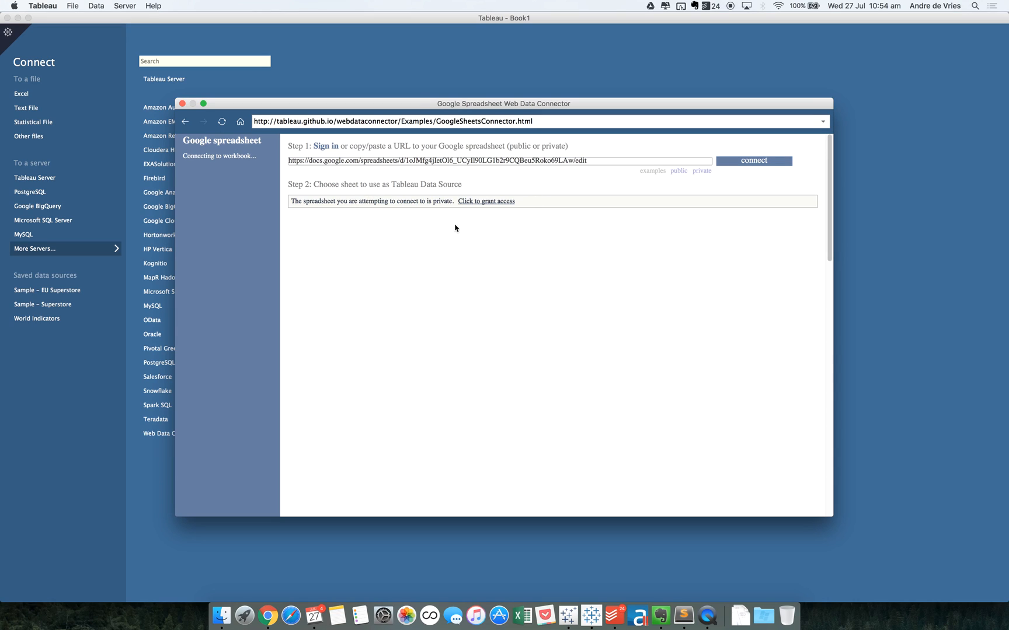
mouse_move(499, 186)
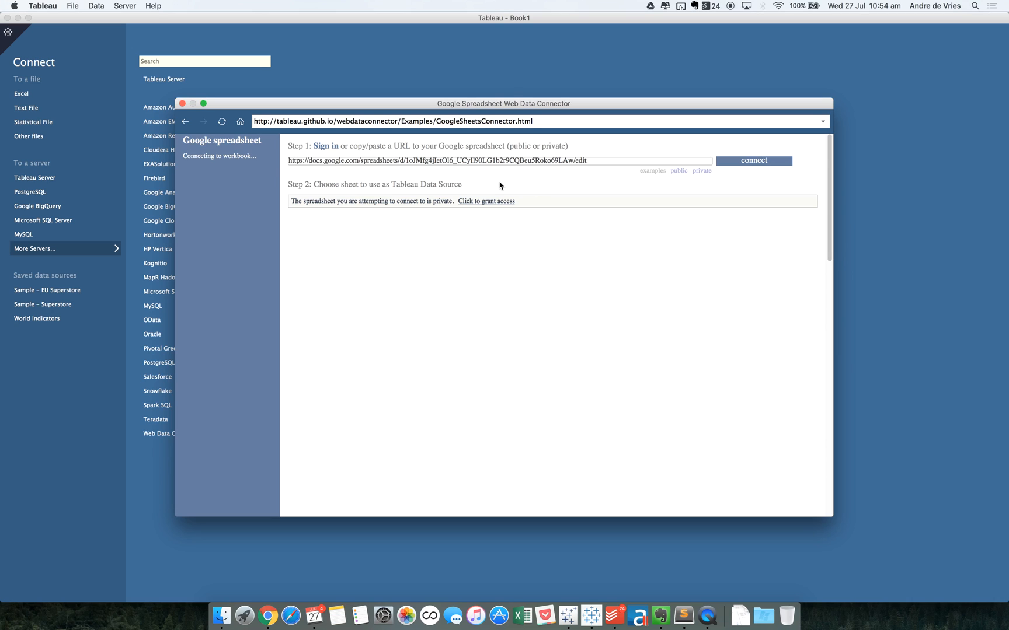
mouse_move(590, 616)
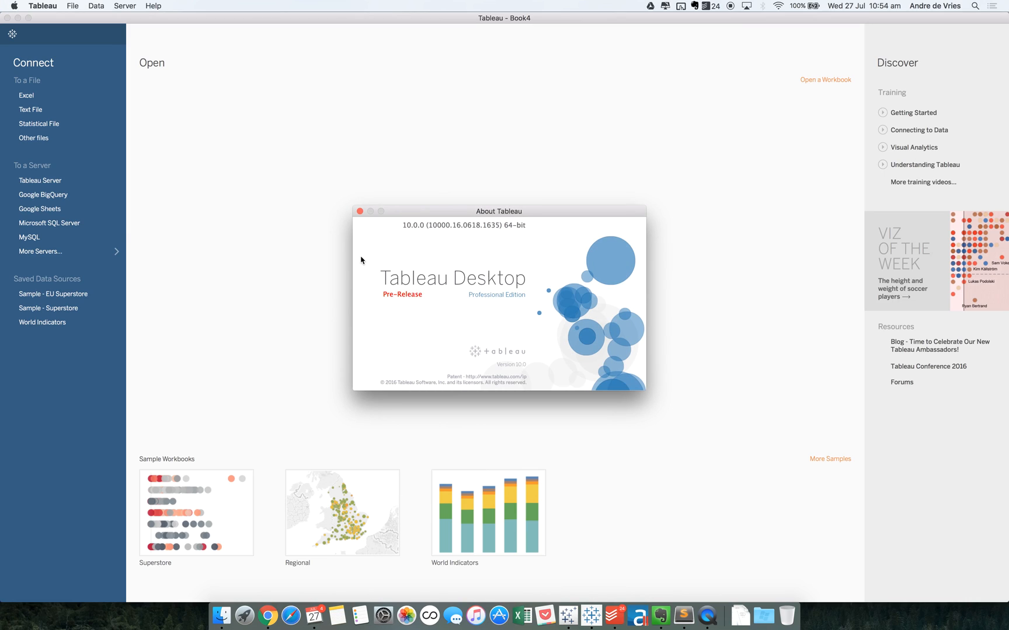
Dismiss About Tableau, start the Google Sheets server connection and allow Tableau to view Drive files.
click(360, 211)
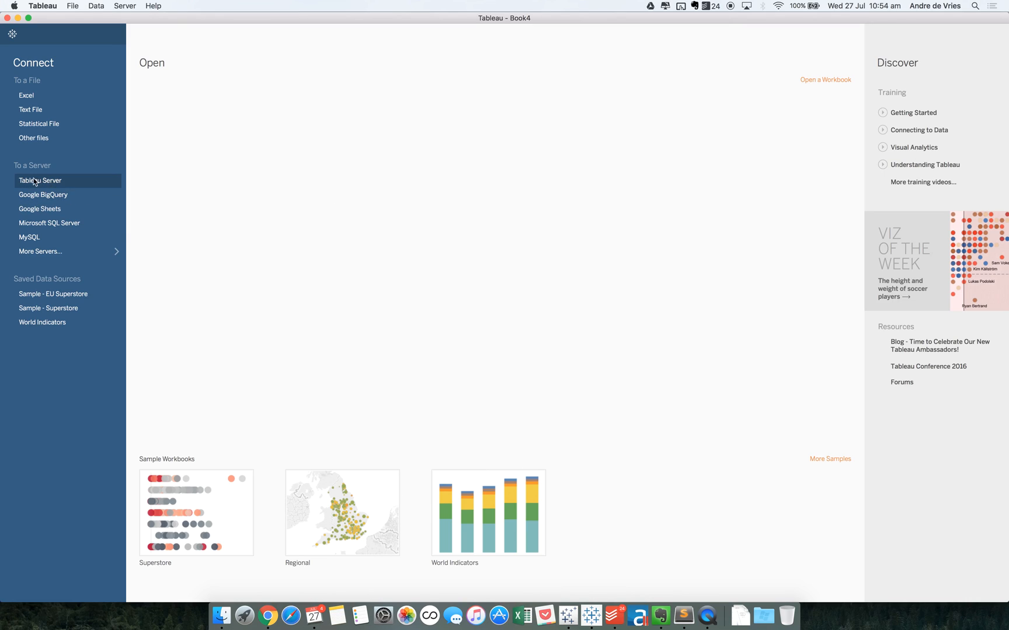
mouse_move(81, 271)
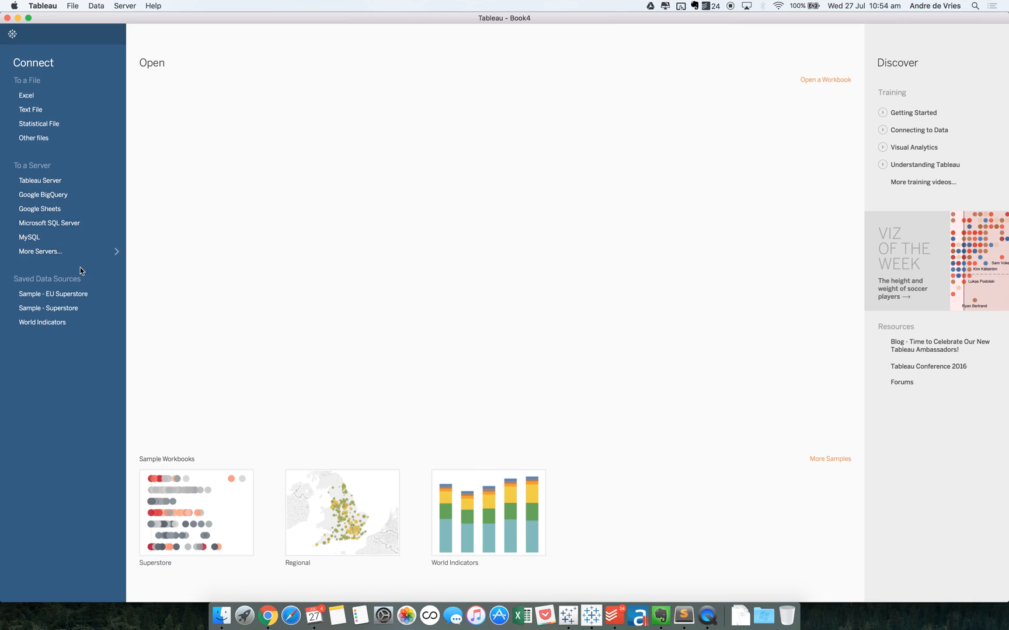
mouse_move(39, 208)
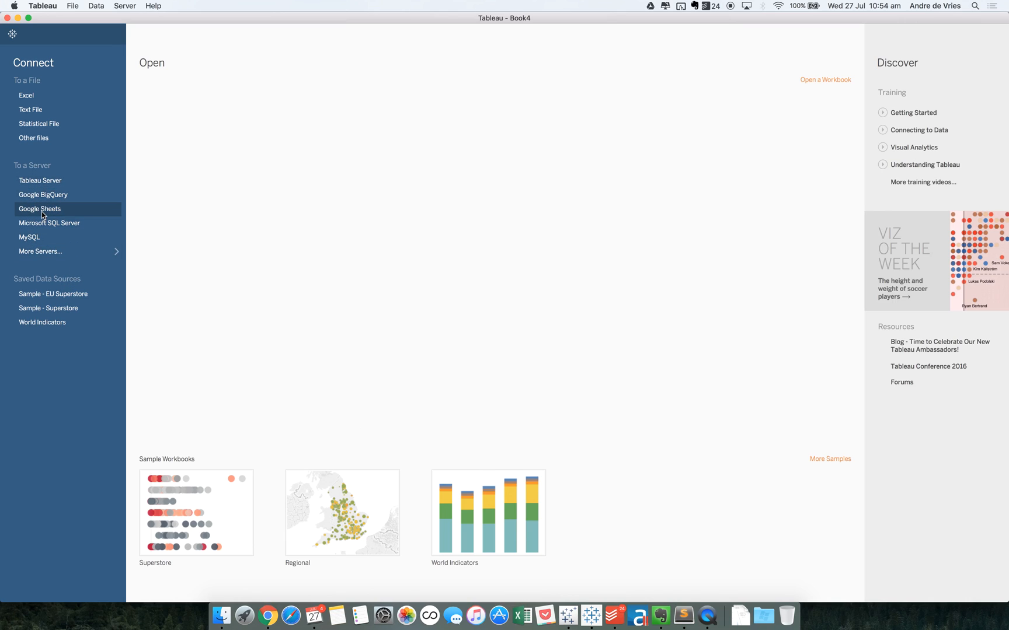
click(39, 208)
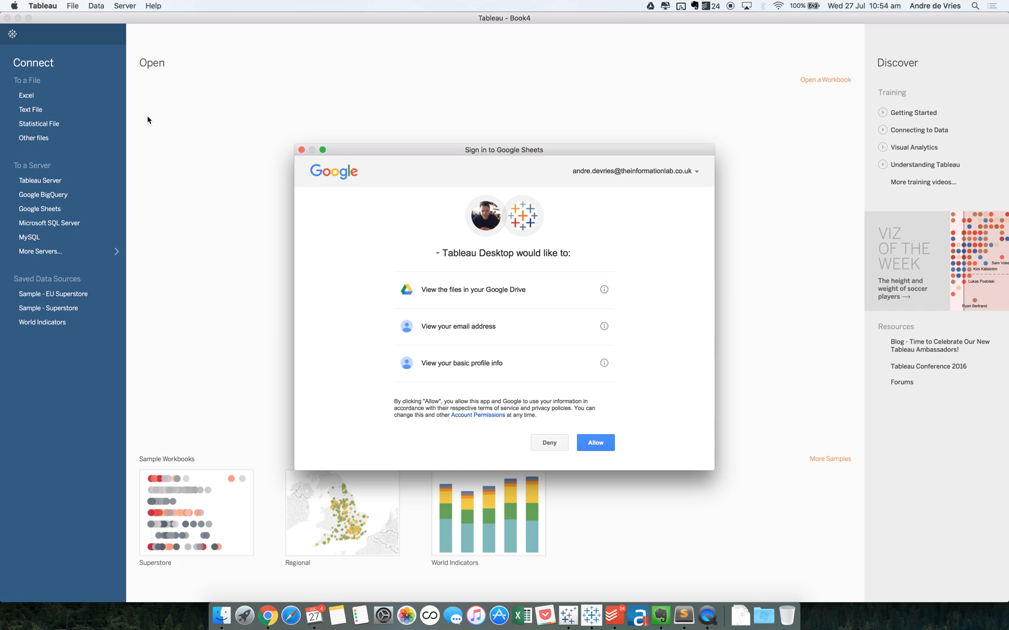
mouse_move(275, 79)
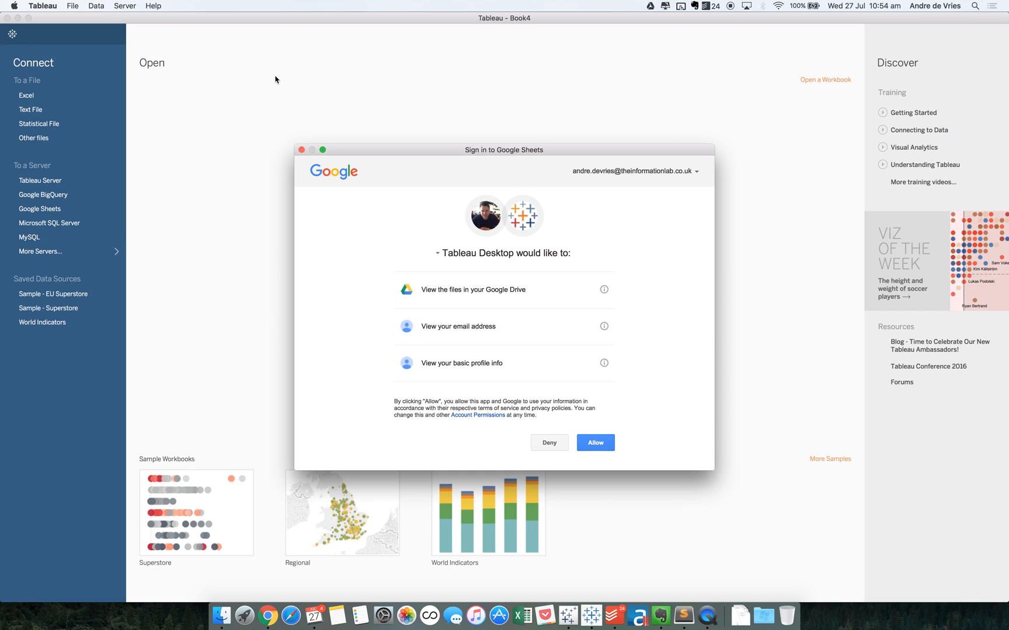
mouse_move(540, 354)
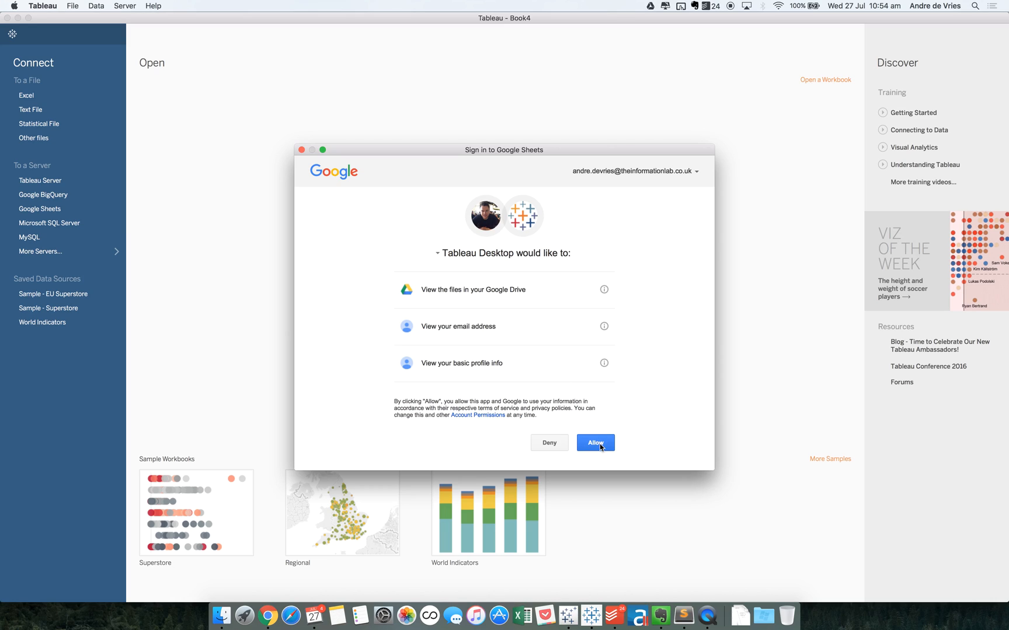
click(593, 442)
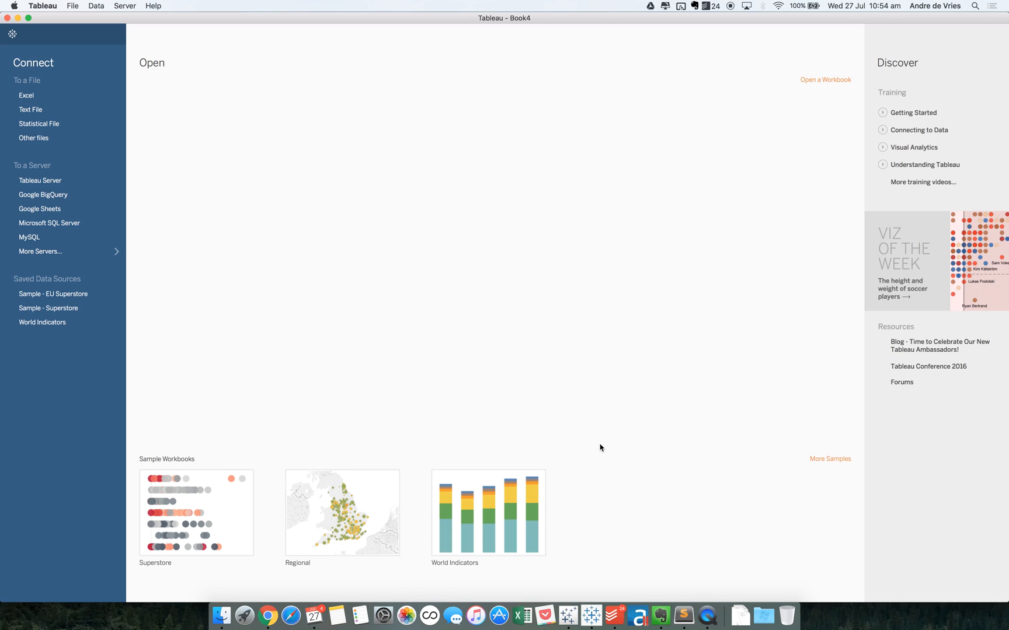
In the Google Sheet picker, search and select the Flight Risk spreadsheet for connection.
click(40, 208)
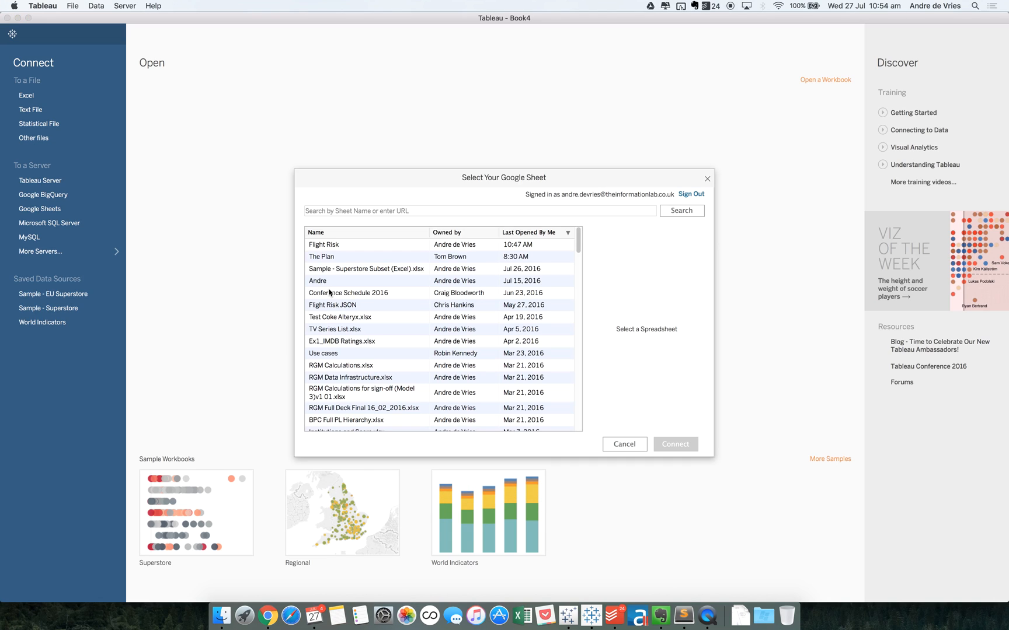
mouse_move(650, 176)
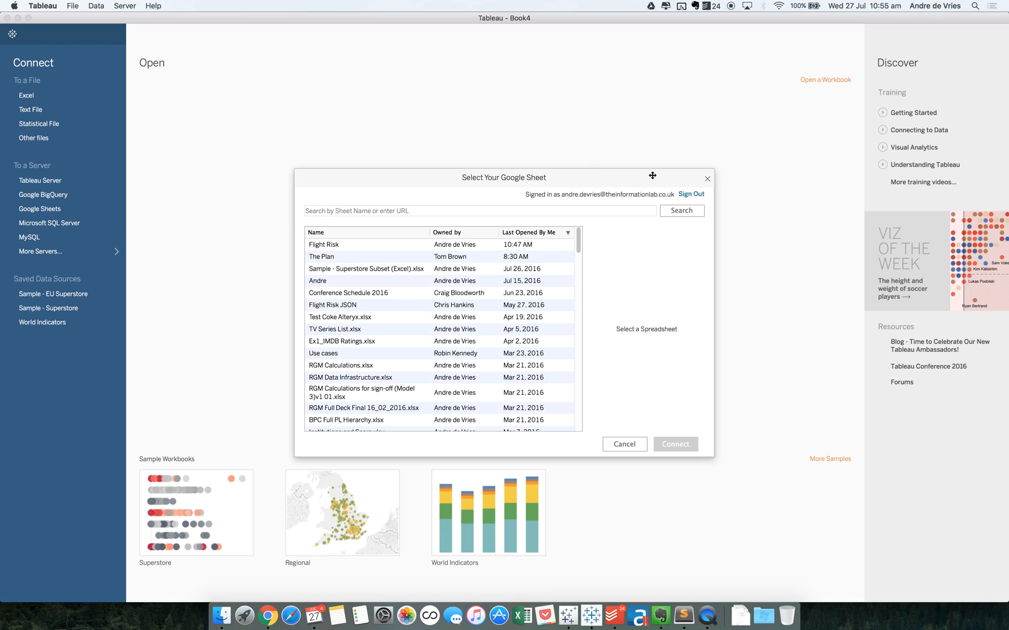
mouse_move(406, 158)
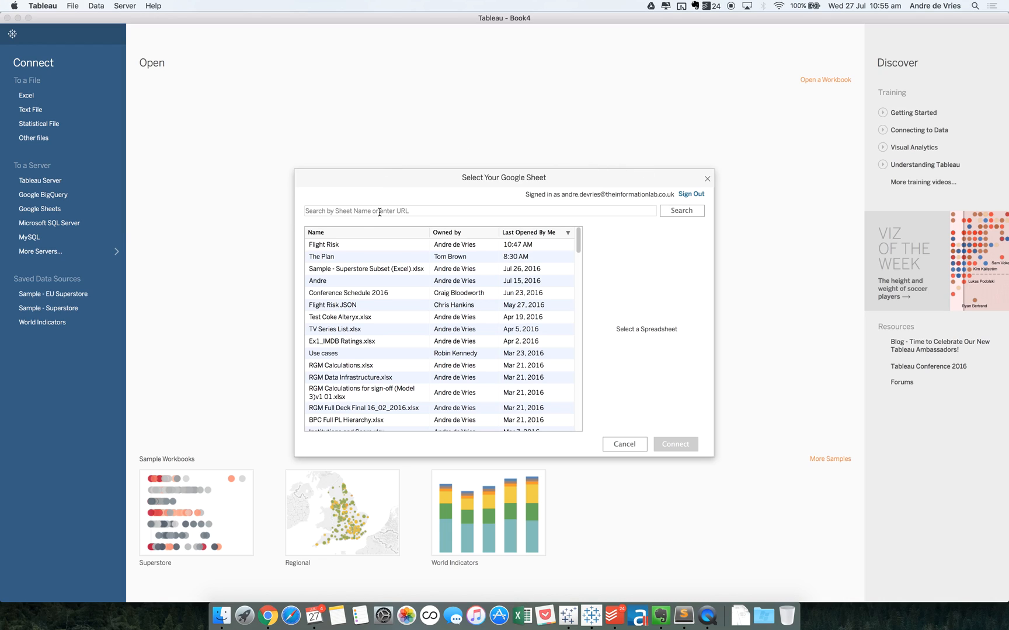
click(479, 211)
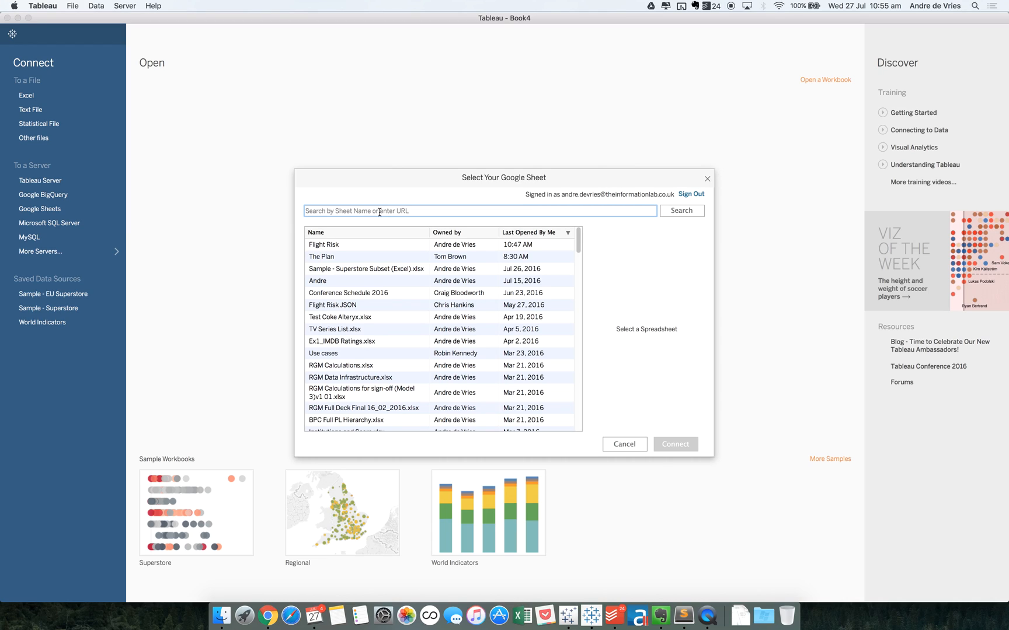
mouse_move(358, 395)
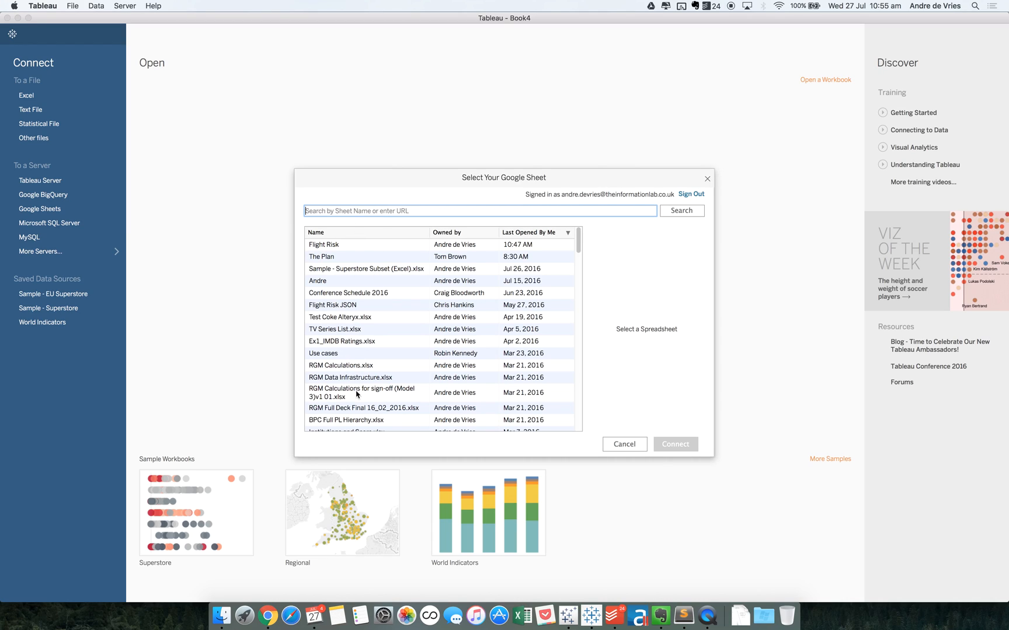
mouse_move(343, 196)
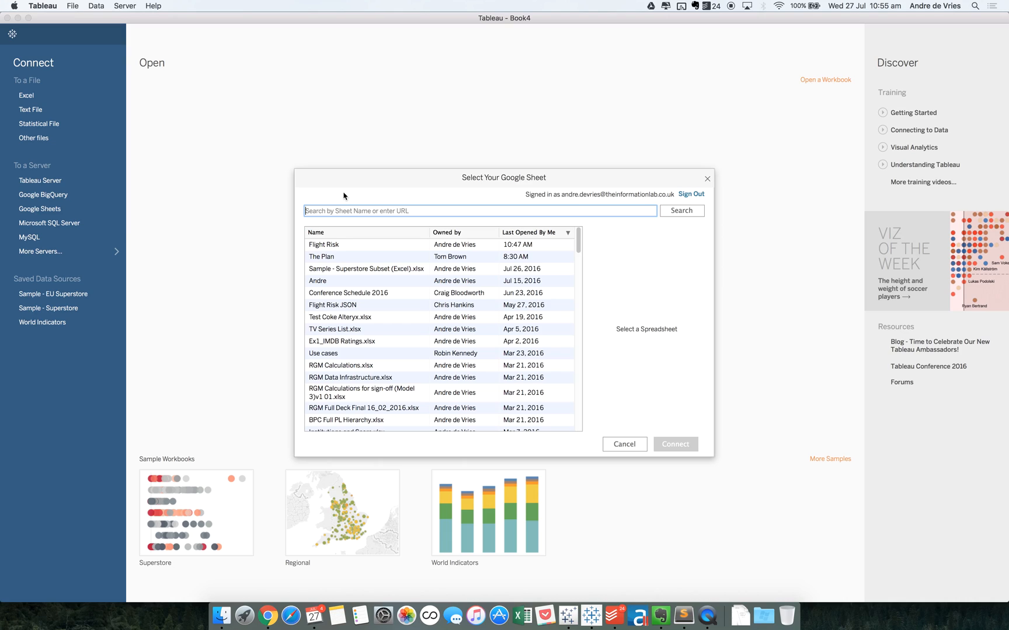
mouse_move(424, 238)
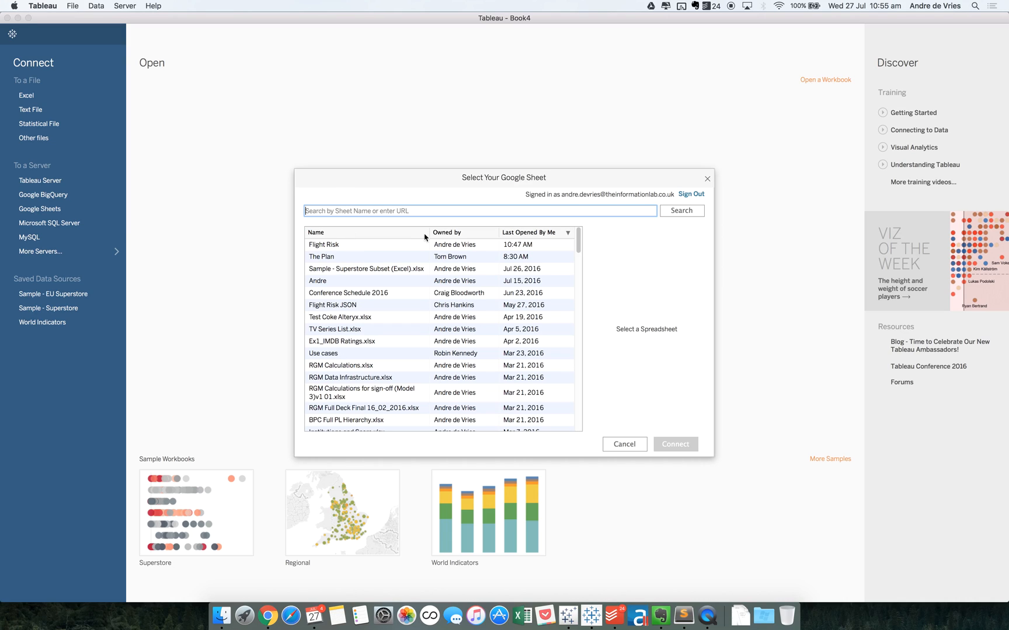
mouse_move(334, 174)
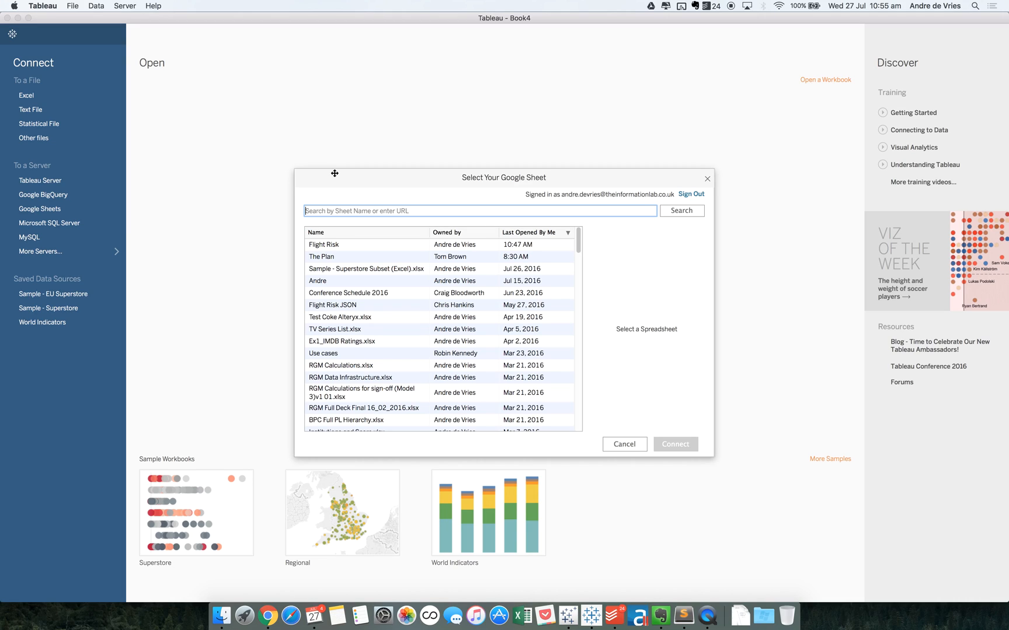
mouse_move(318, 247)
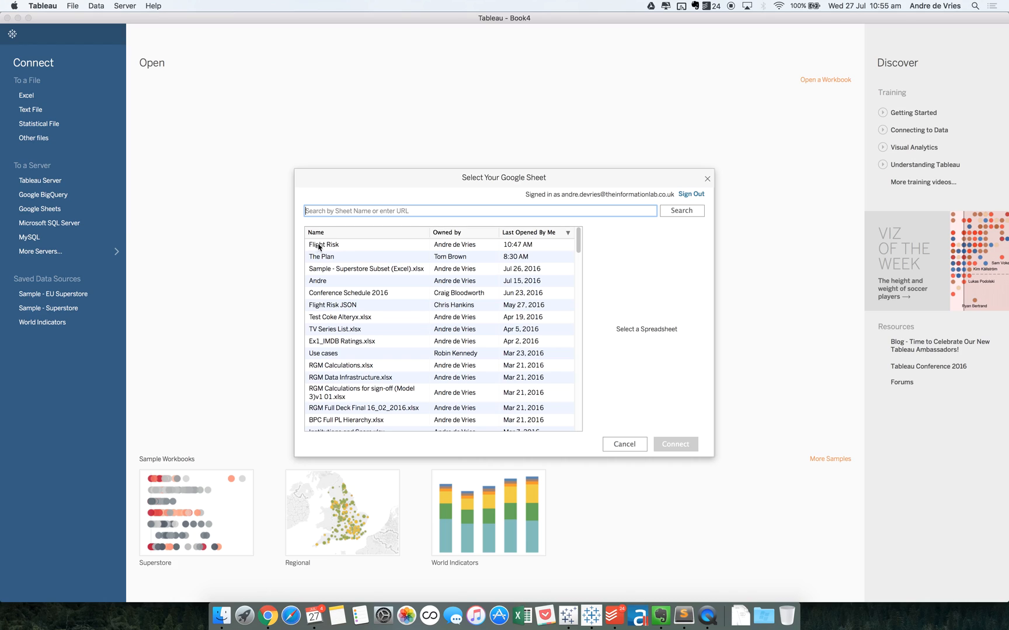
click(323, 245)
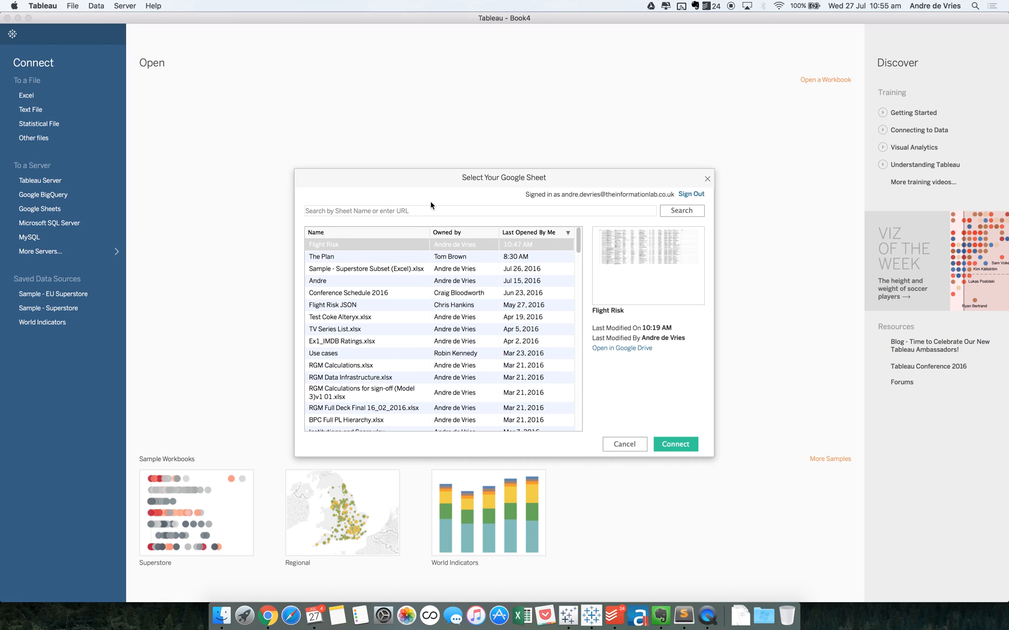
mouse_move(614, 332)
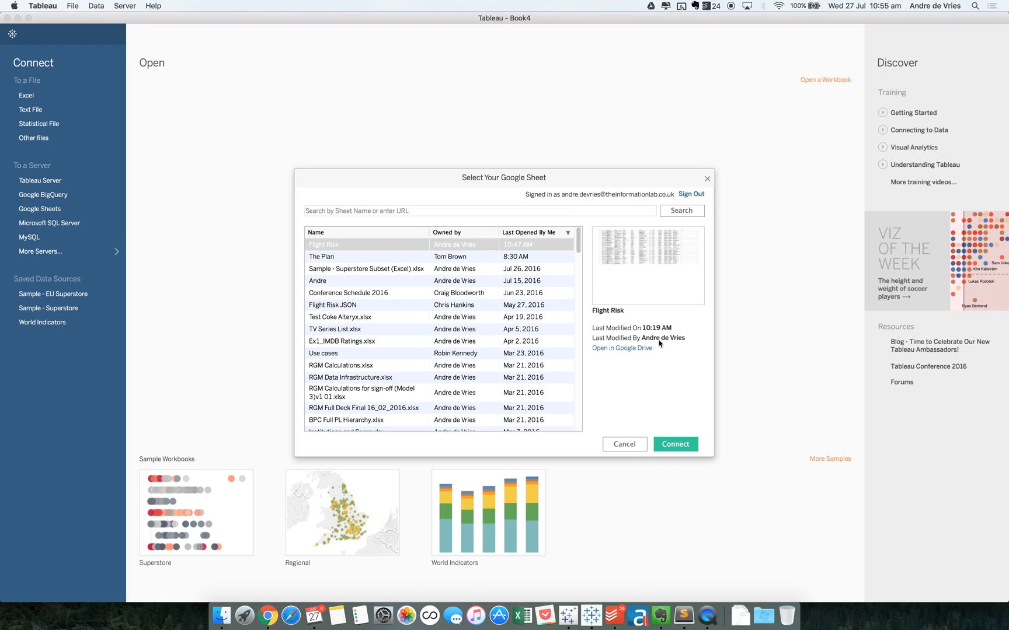
mouse_move(641, 245)
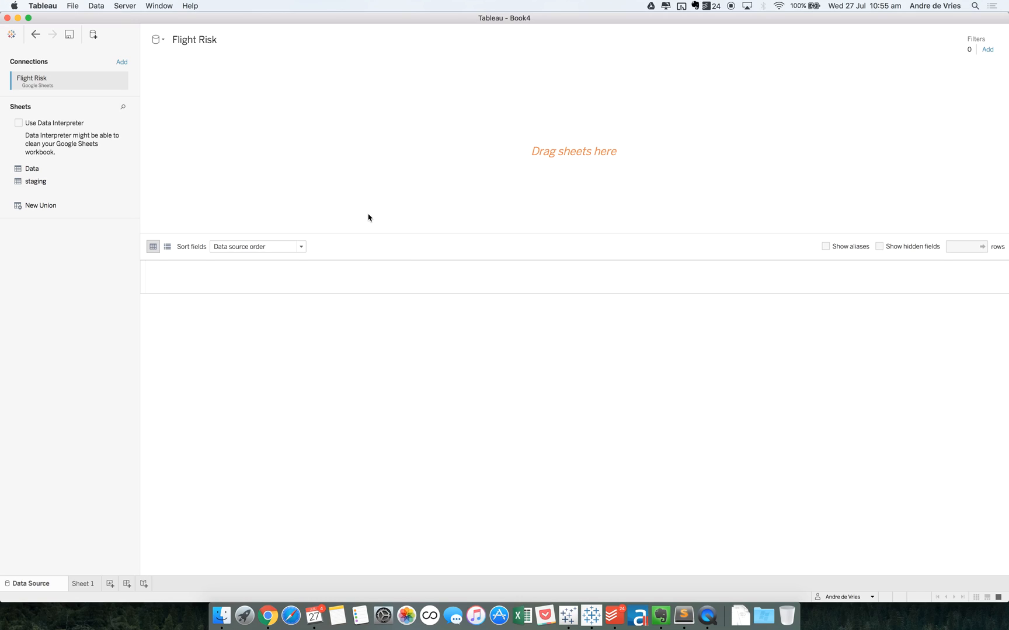
mouse_move(36, 138)
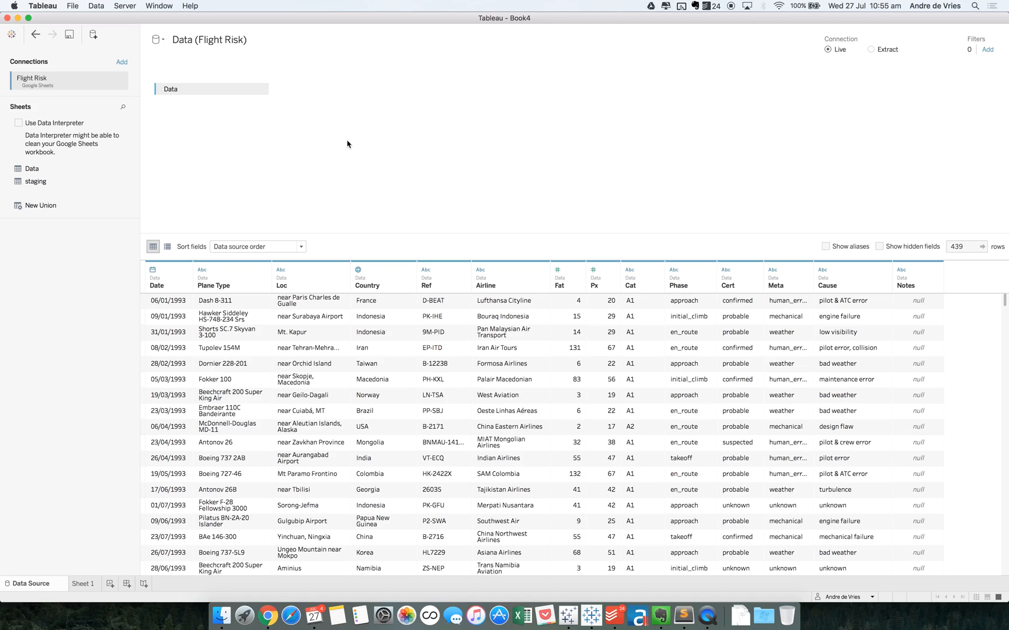
mouse_move(412, 398)
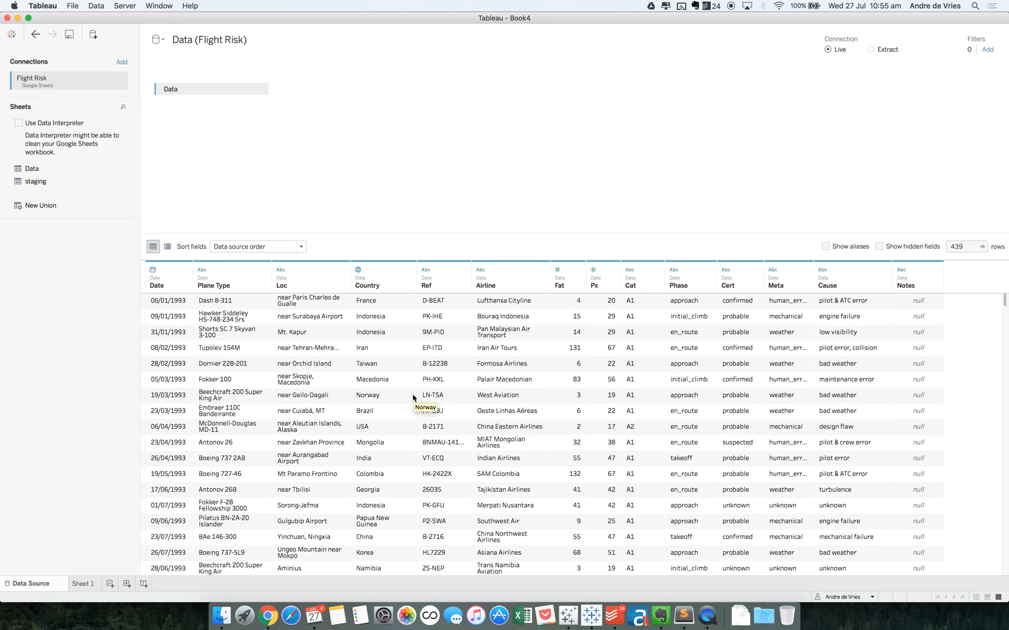
mouse_move(210, 348)
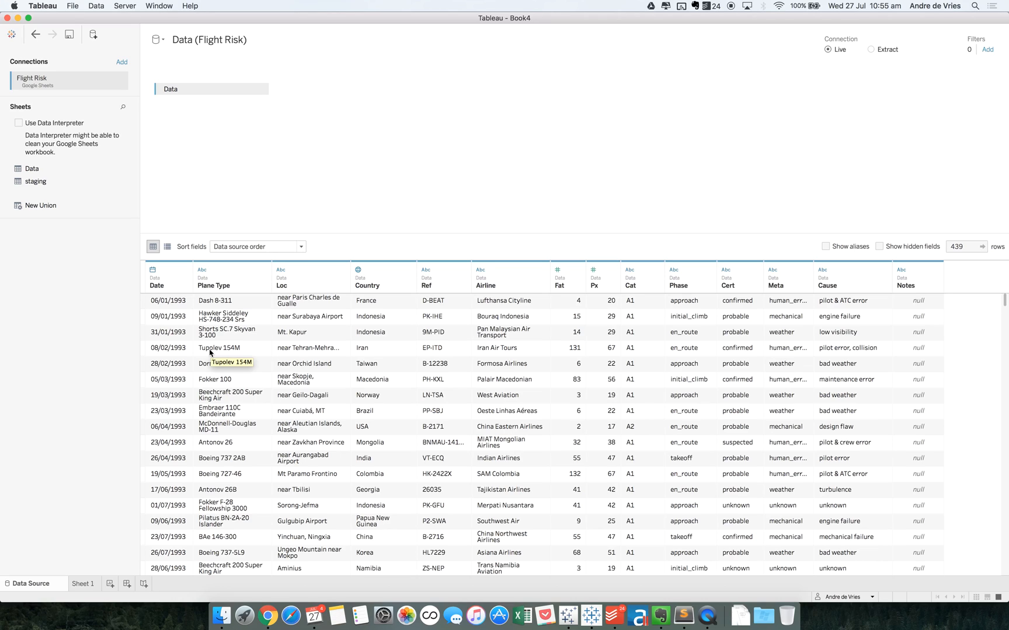
mouse_move(586, 334)
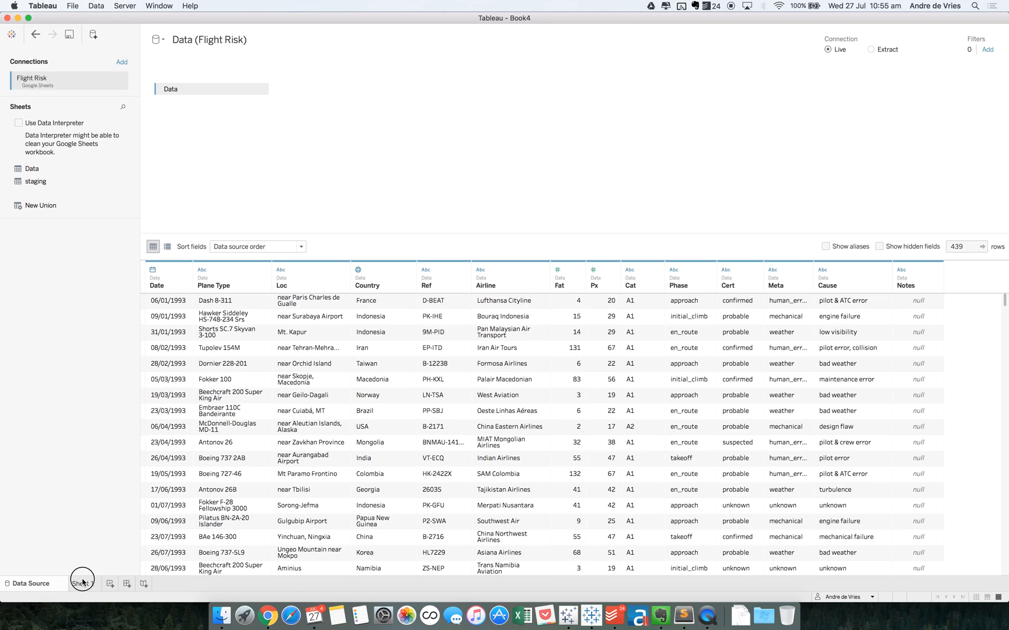
With the 439-row Data table loaded, switch to Sheet 1 to start building a chart.
click(82, 583)
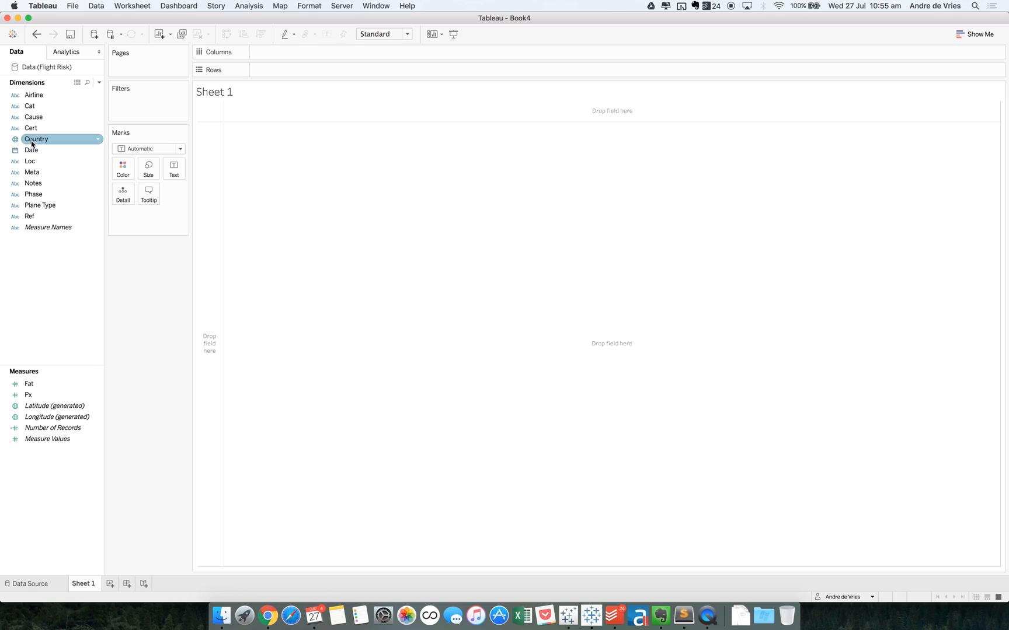
Put YEAR(Date) on Columns and SUM(Fat) on Rows for a 1993–2015 fatalities line, then switch to Chrome.
drag(30, 150, 286, 53)
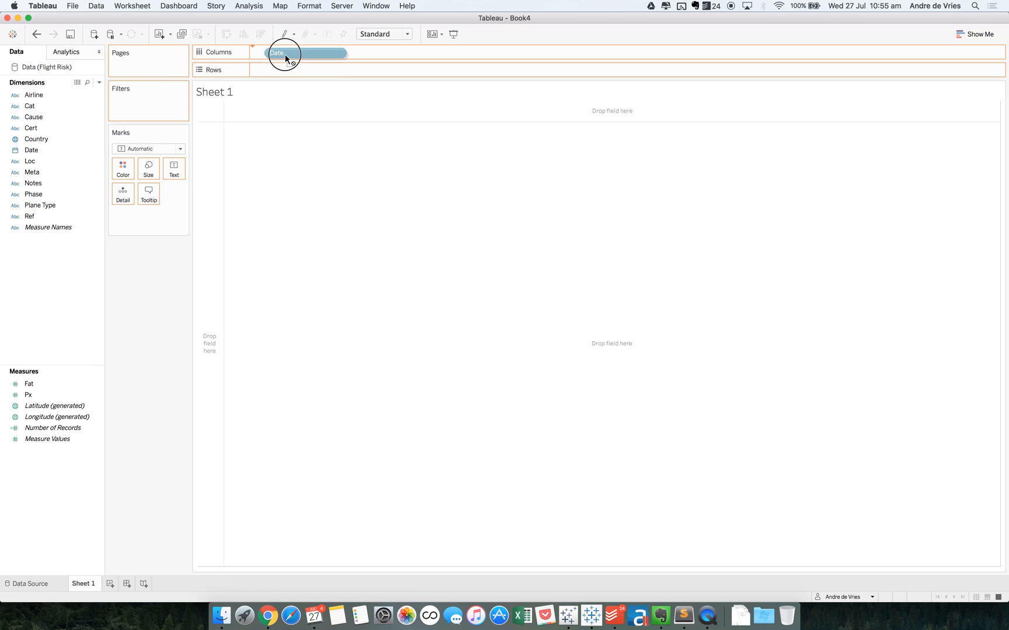
drag(285, 58, 290, 52)
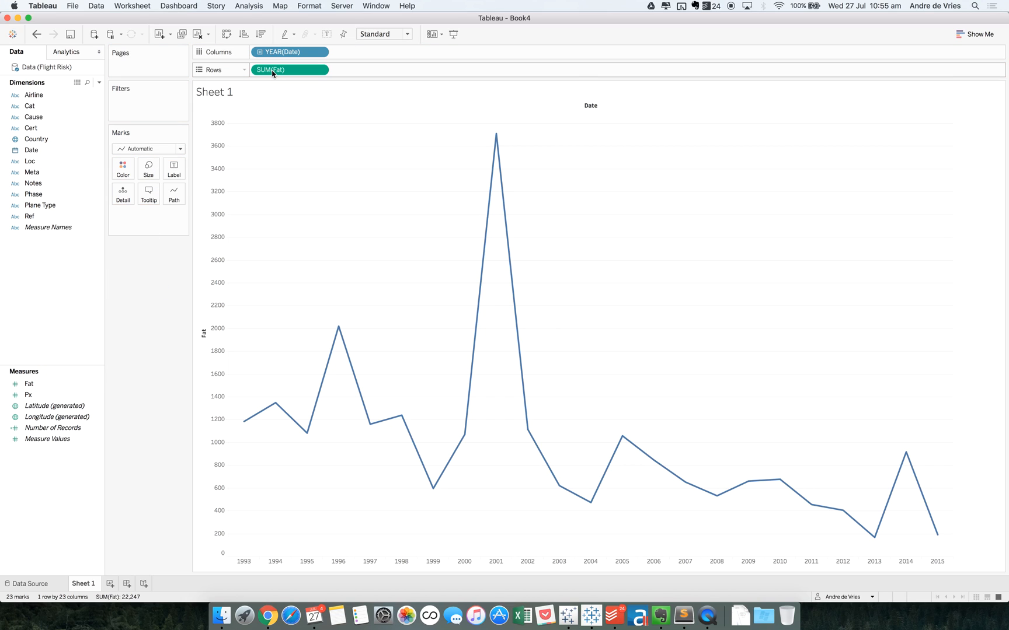
mouse_move(875, 537)
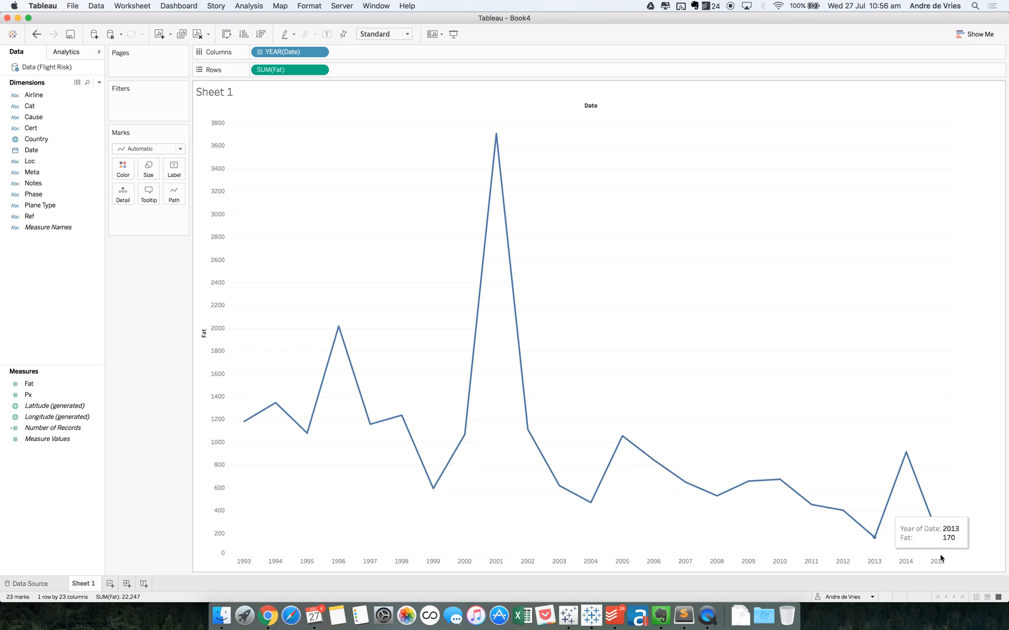
mouse_move(450, 544)
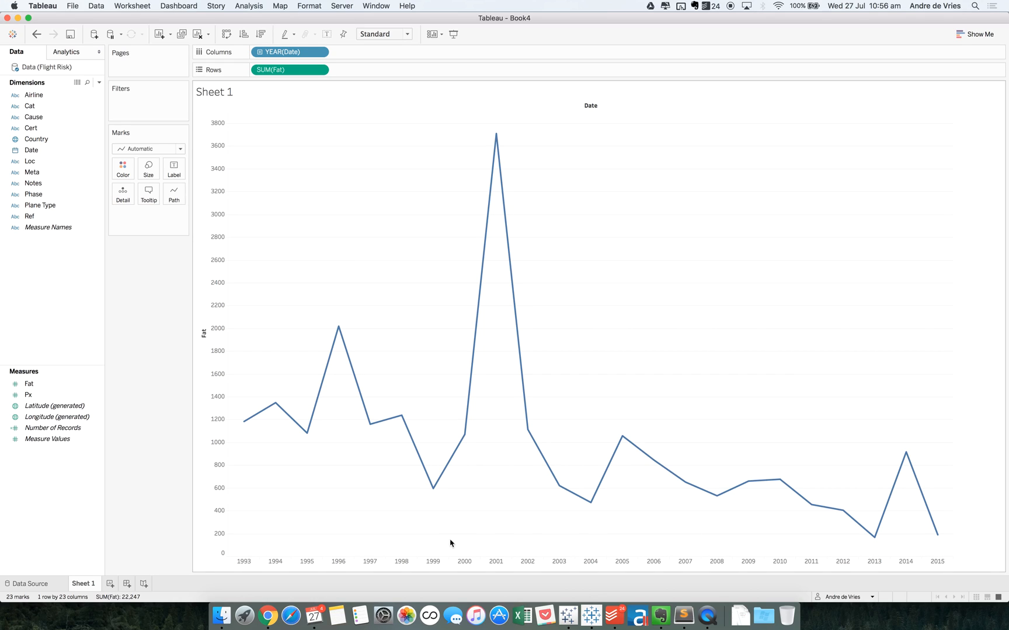
mouse_move(497, 135)
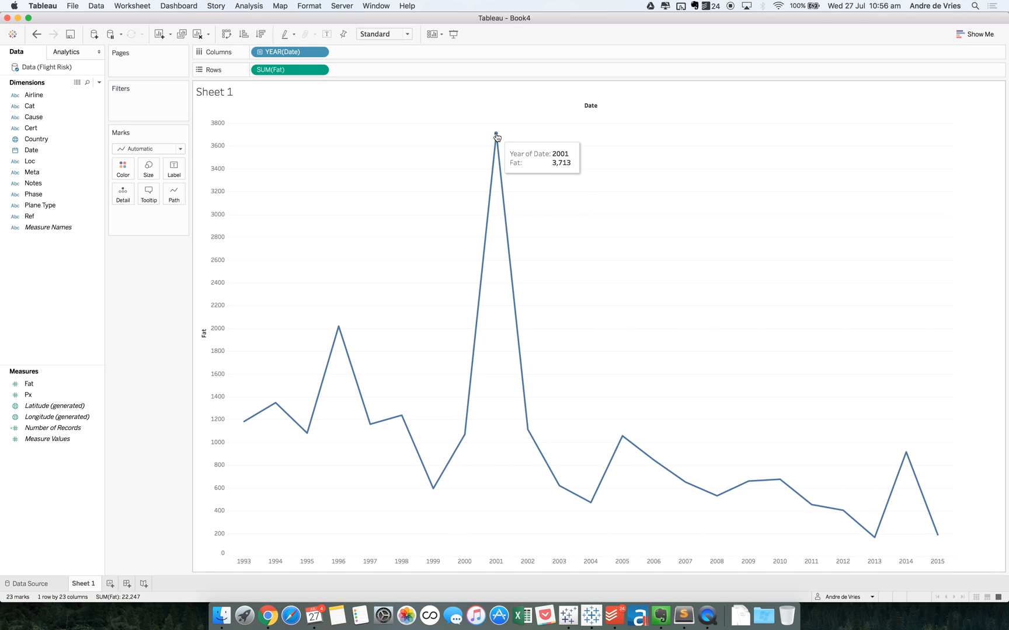
mouse_move(136, 258)
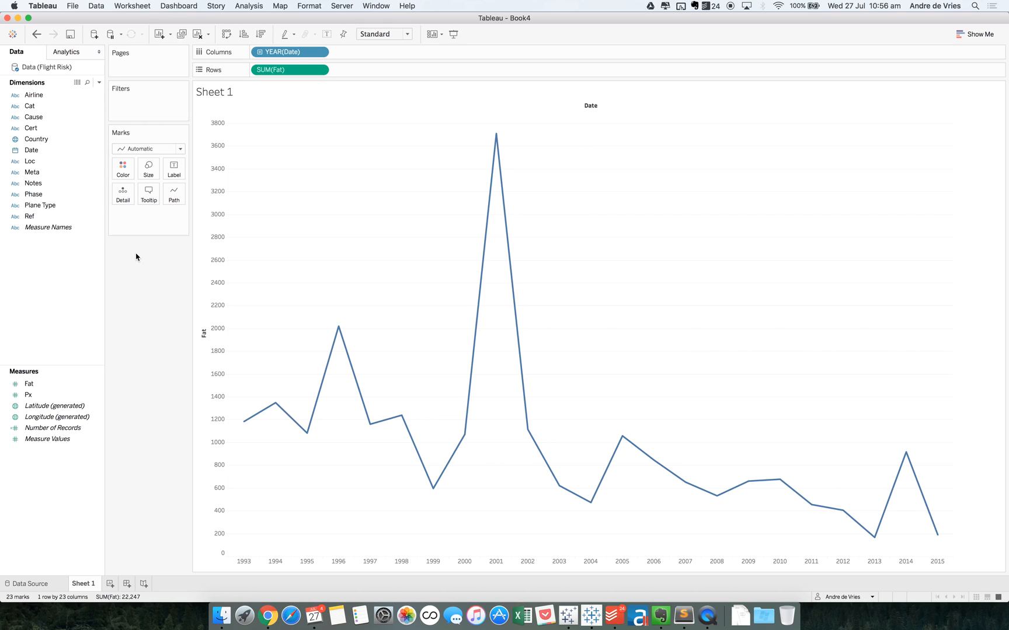
mouse_move(136, 392)
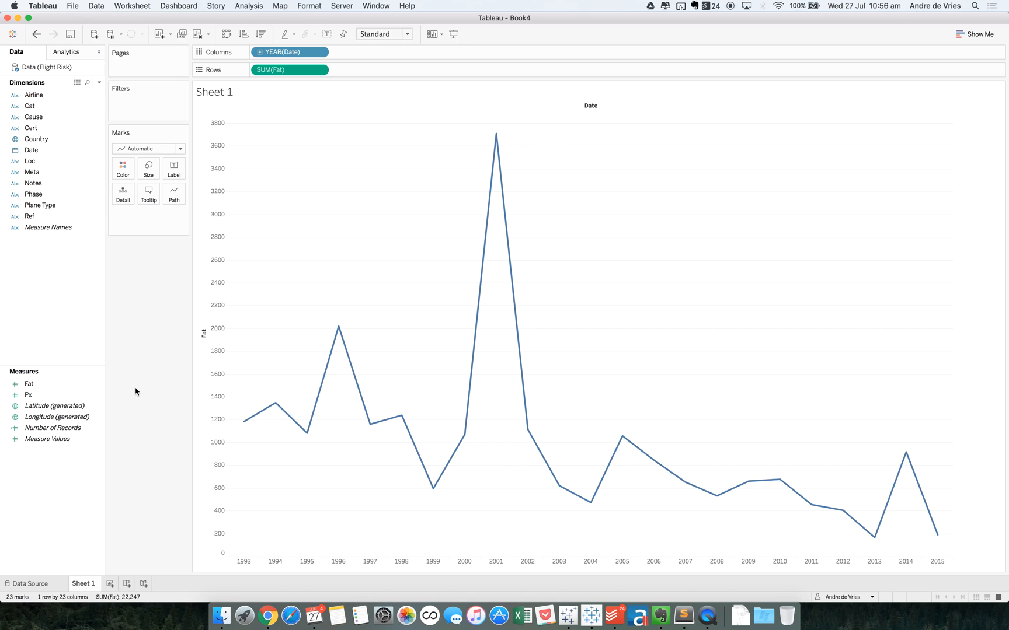
mouse_move(229, 556)
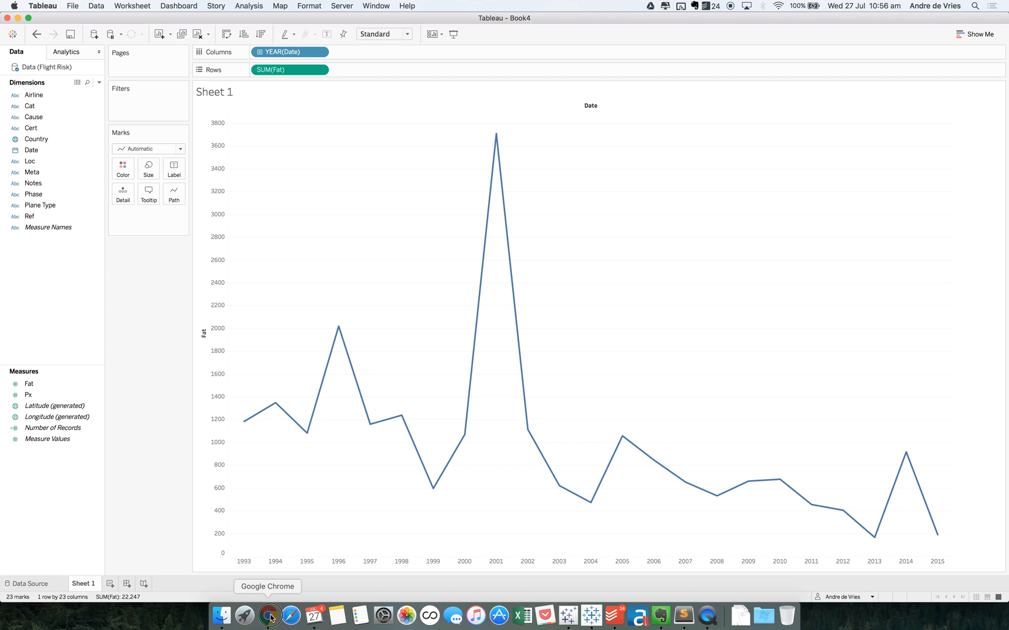
click(269, 616)
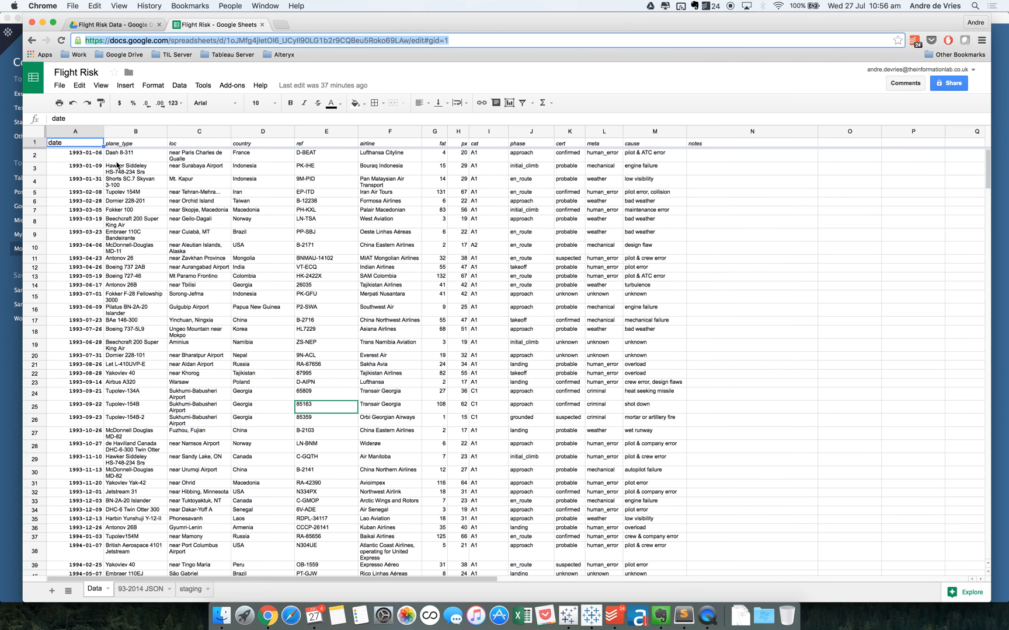
scroll(down, 3)
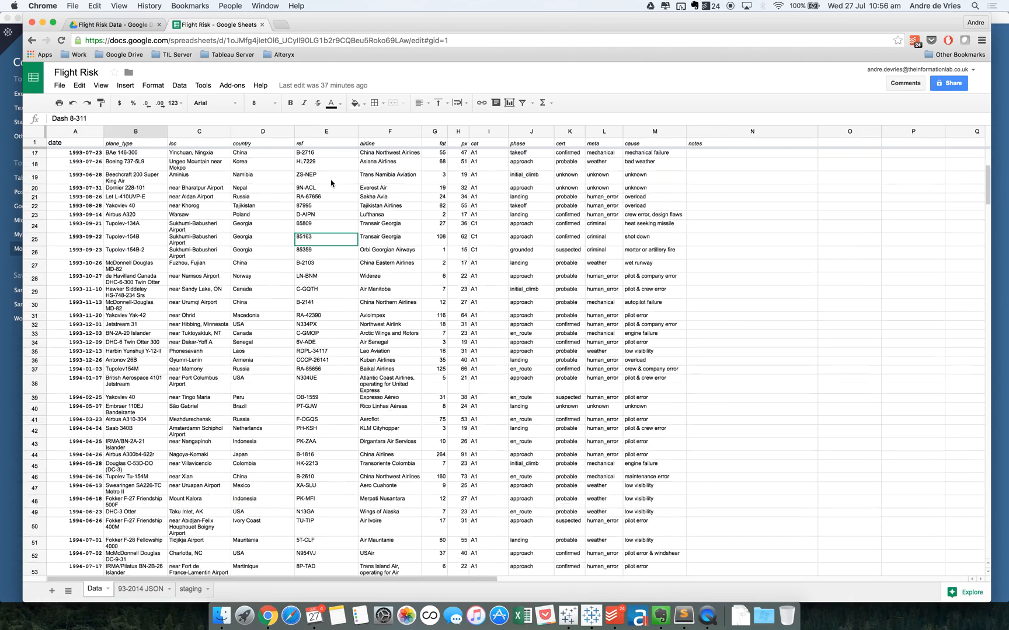
scroll(down, 3)
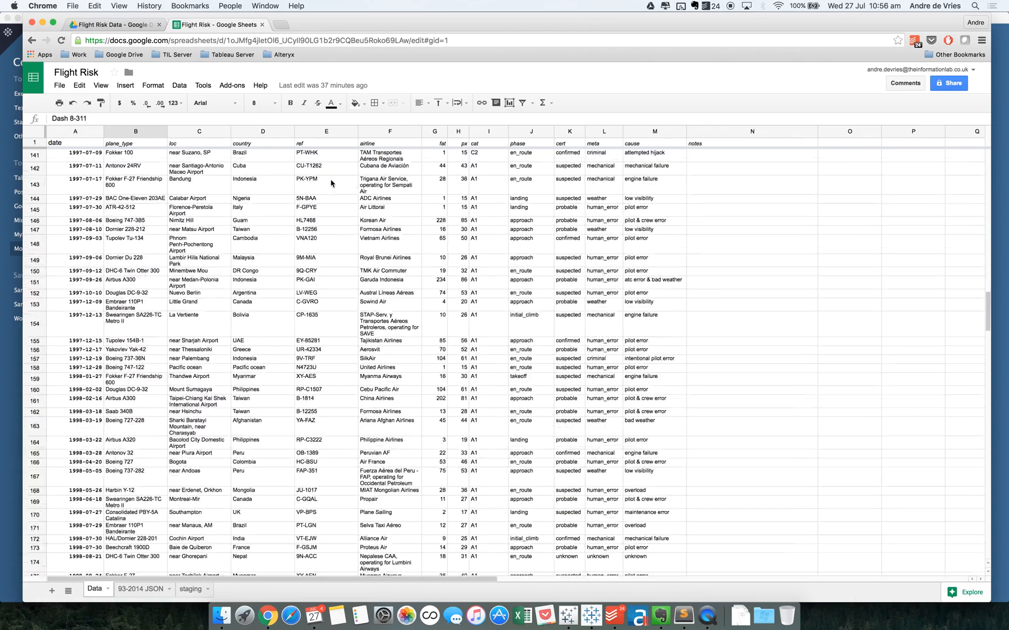
scroll(down, 3)
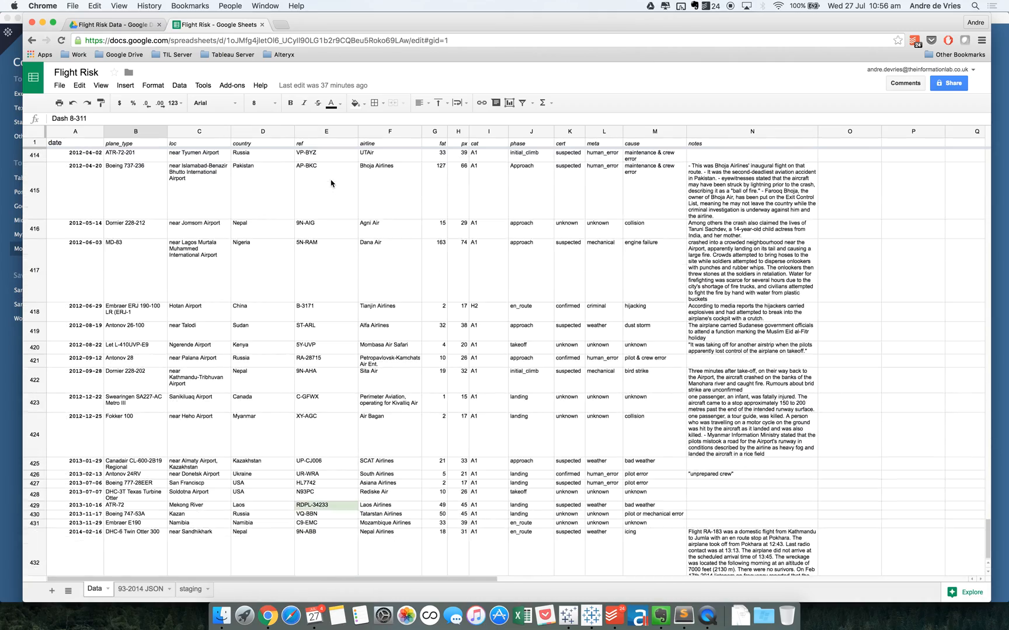
scroll(down, 3)
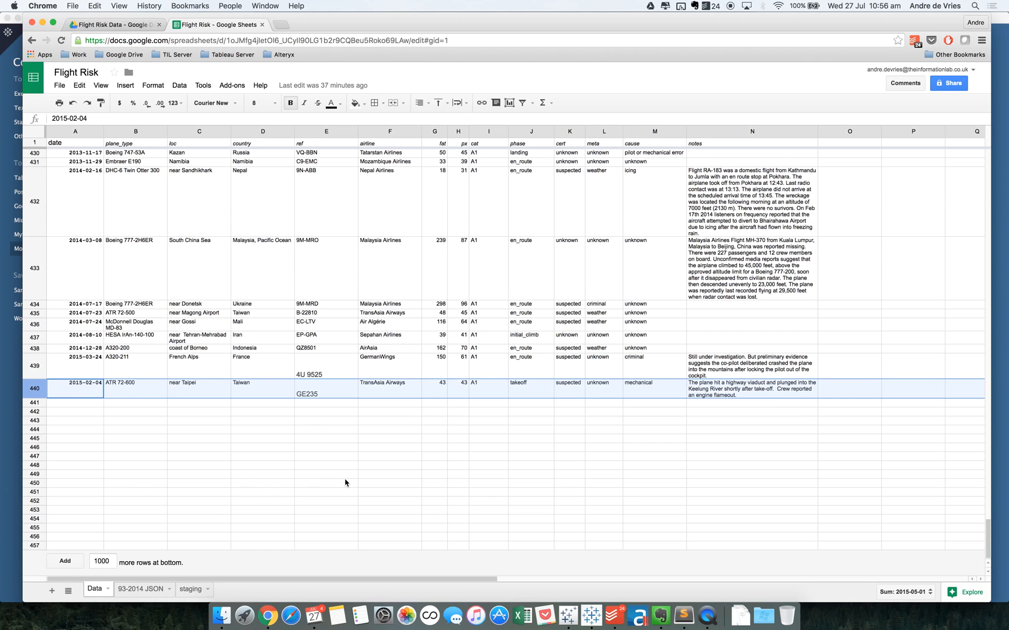
click(591, 616)
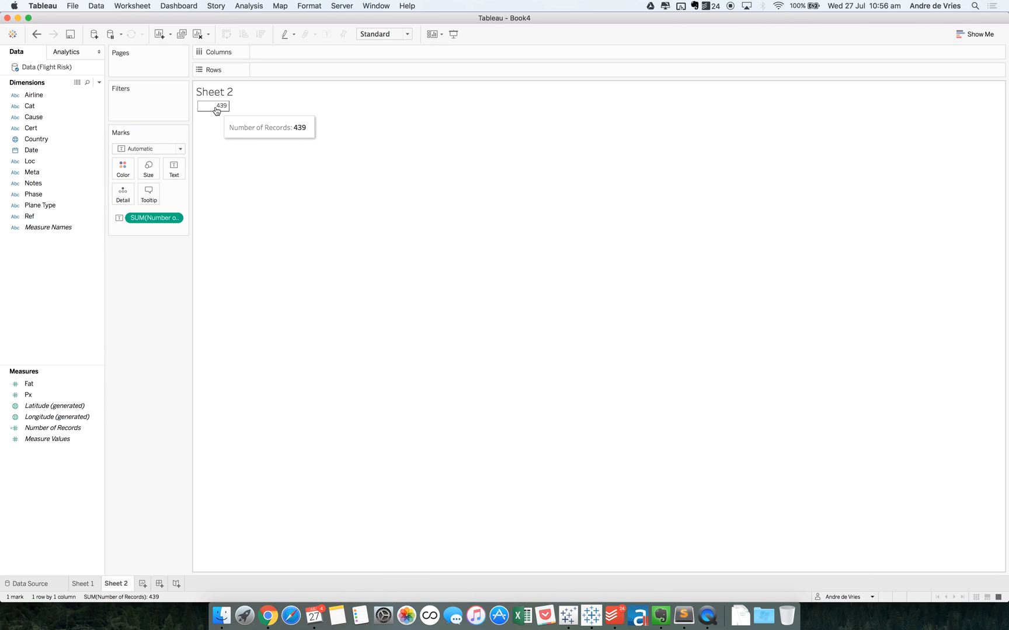
mouse_move(272, 357)
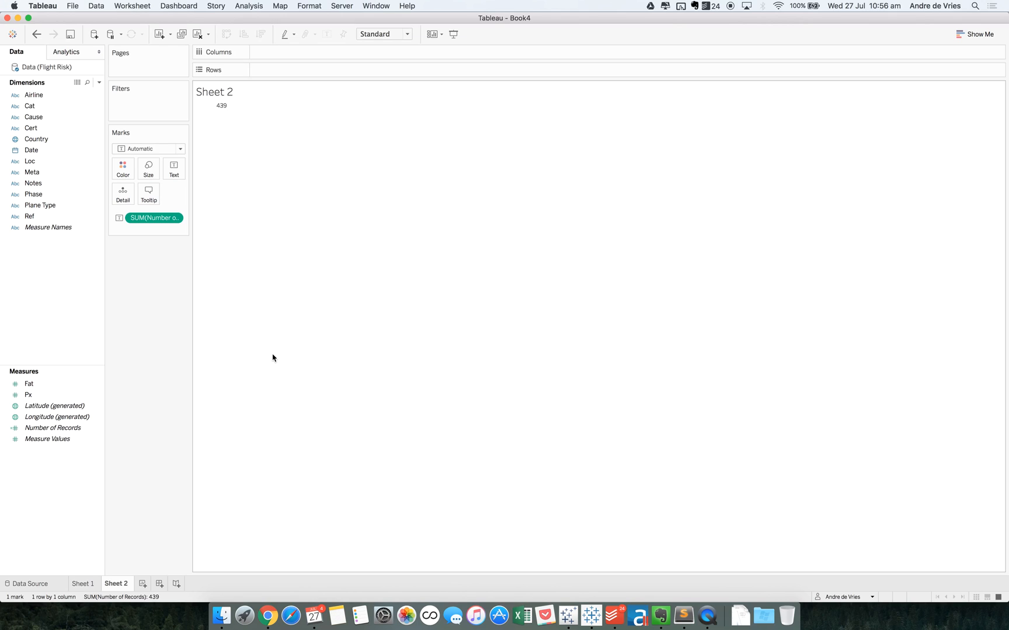
mouse_move(268, 616)
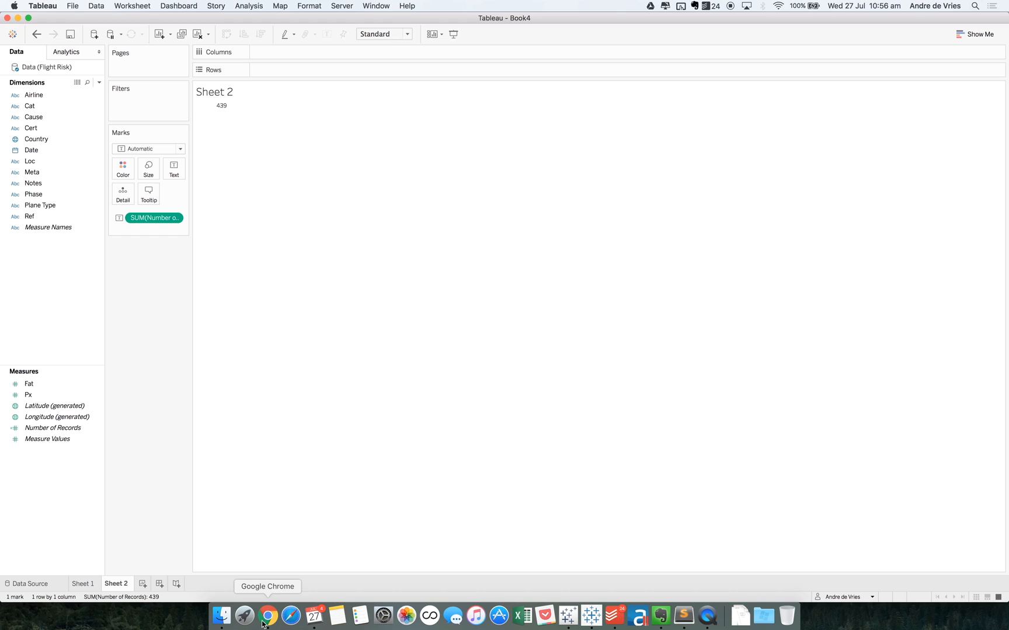
In the Flight Risk sheet, enter the date 2016-07-26 in A441 to start a new row.
click(267, 617)
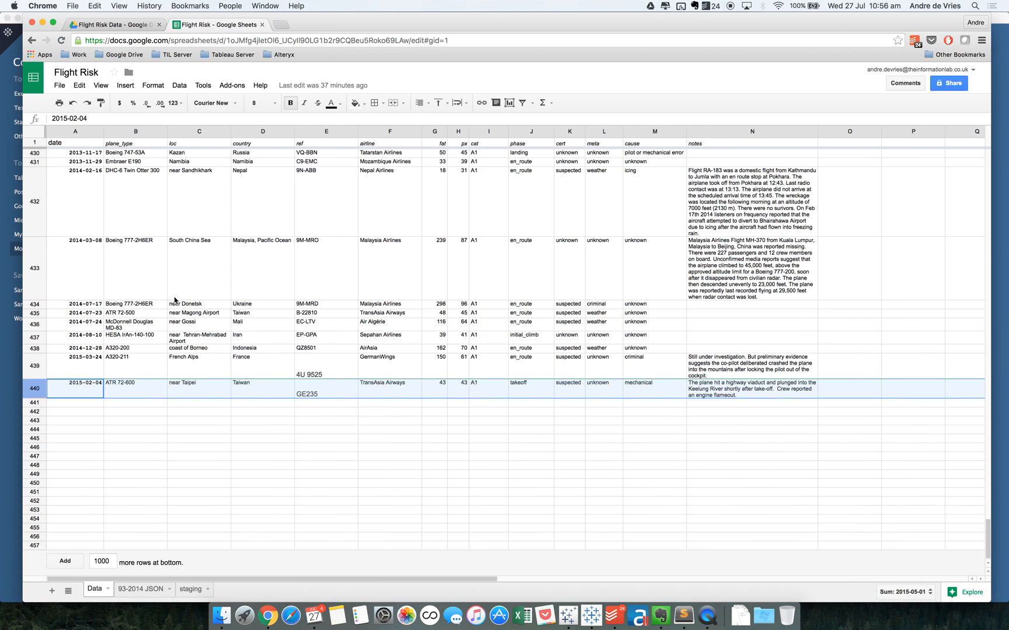
click(75, 403)
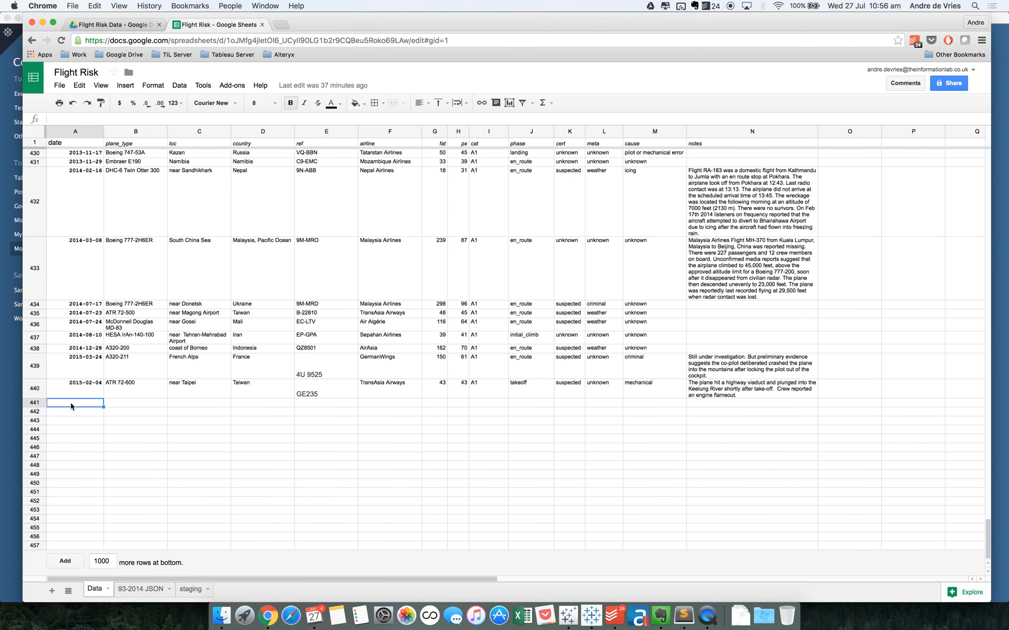
text(2016-07-2)
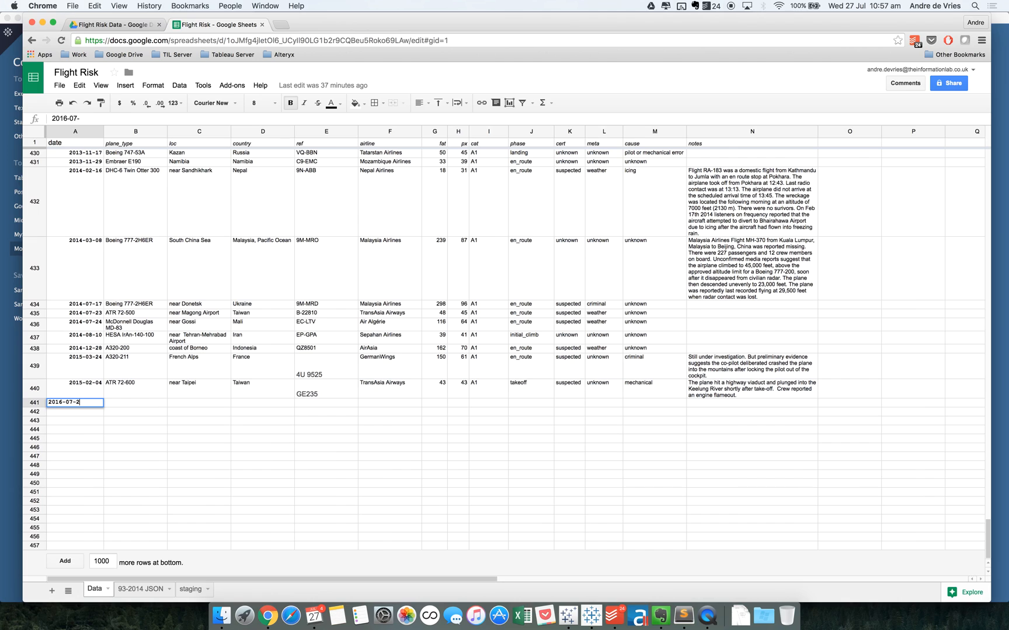
key(Enter)
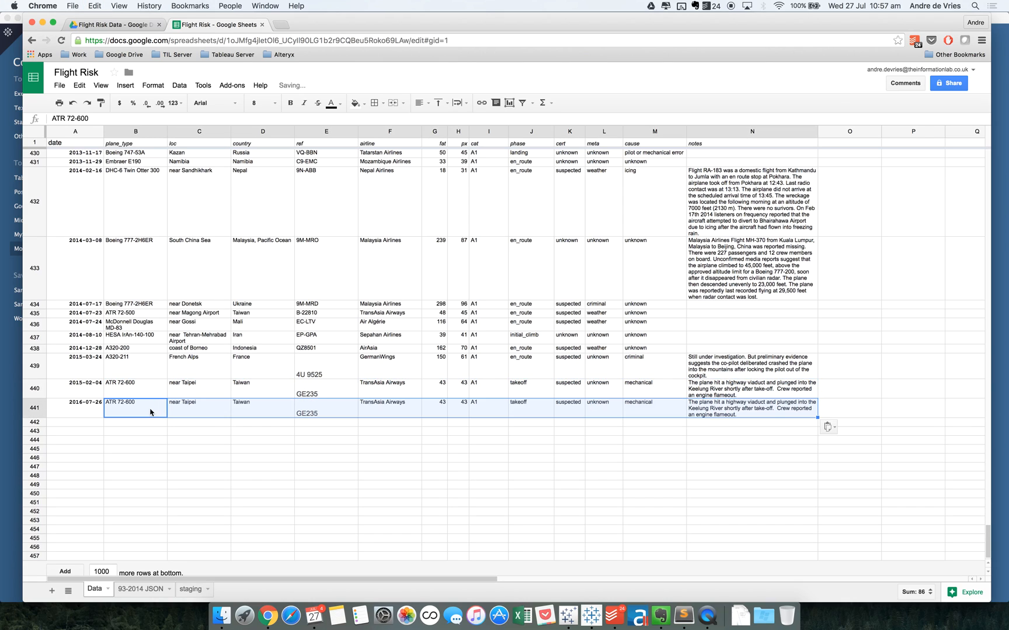
After pasting row 440's ATR 72-600 details, set row 441's fatalities to 0 and country to USA.
click(199, 440)
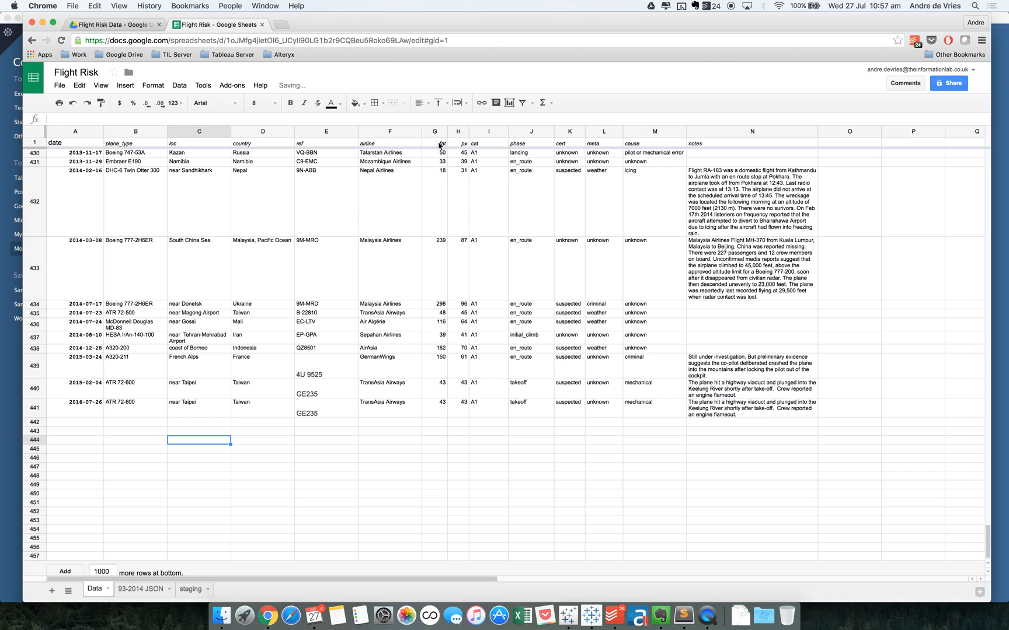
click(435, 408)
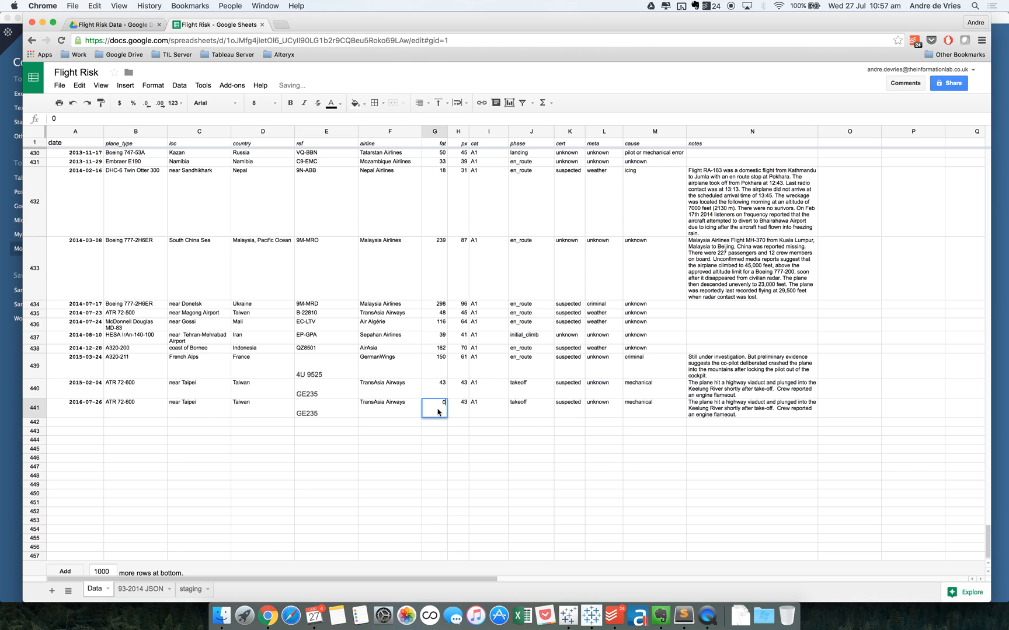
click(389, 459)
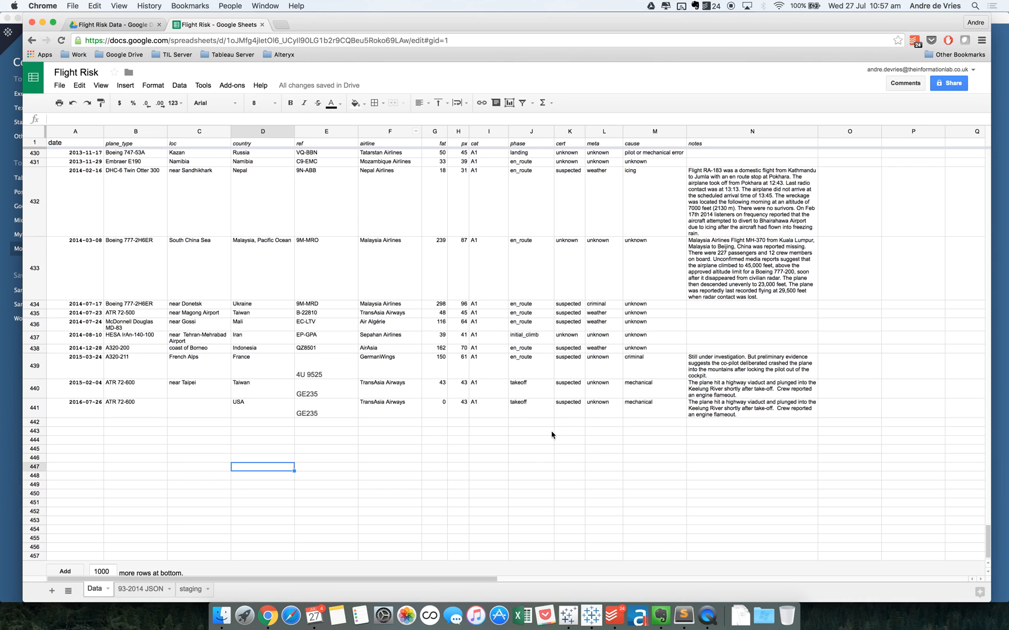
mouse_move(588, 616)
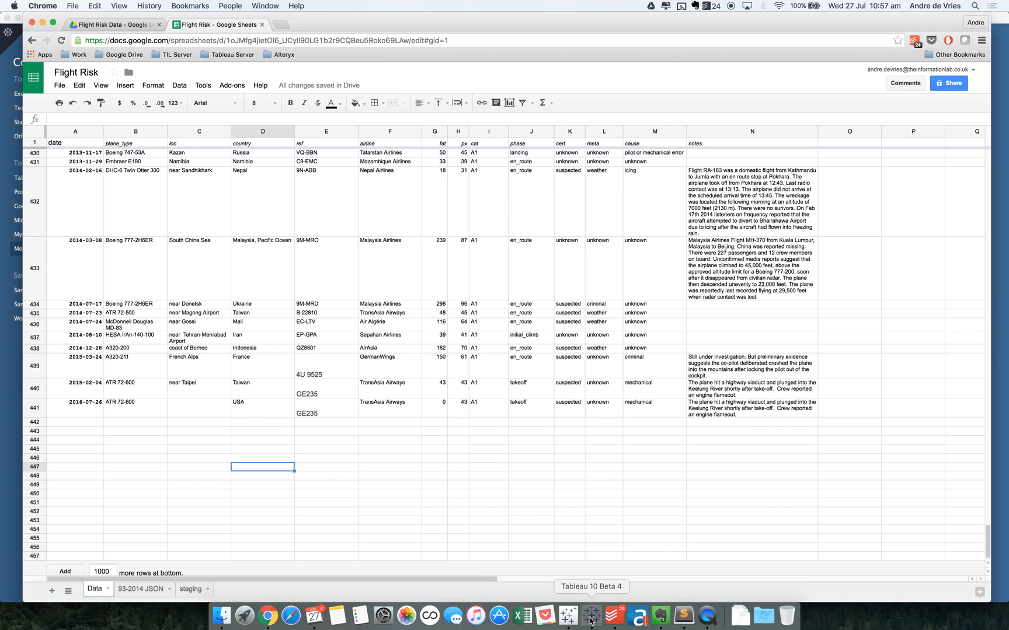
Switch back to Tableau to refresh the Flight Risk data source via Data > Refresh.
click(591, 616)
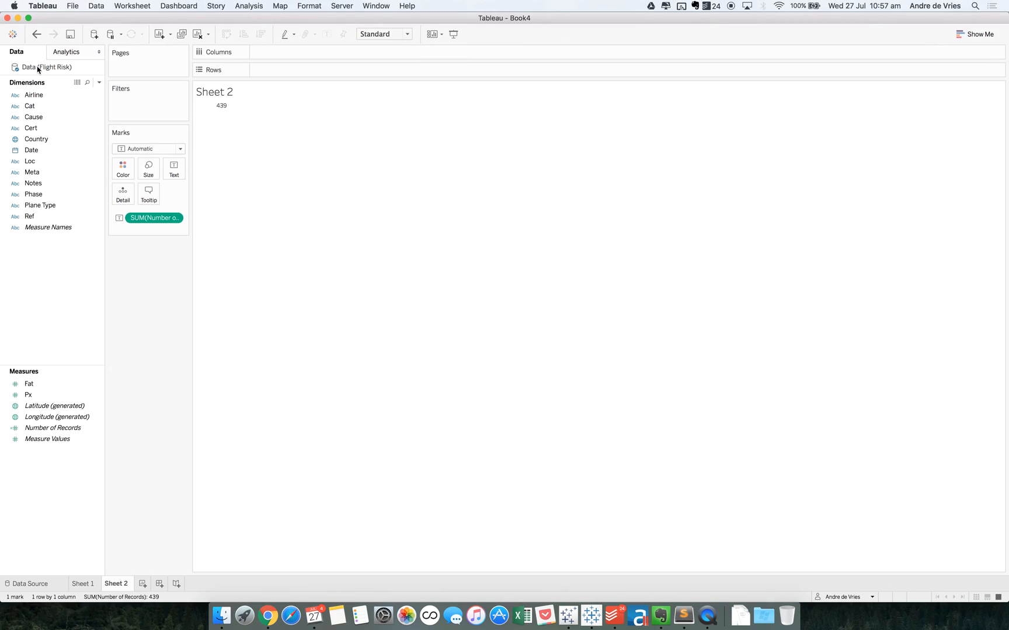
mouse_move(62, 71)
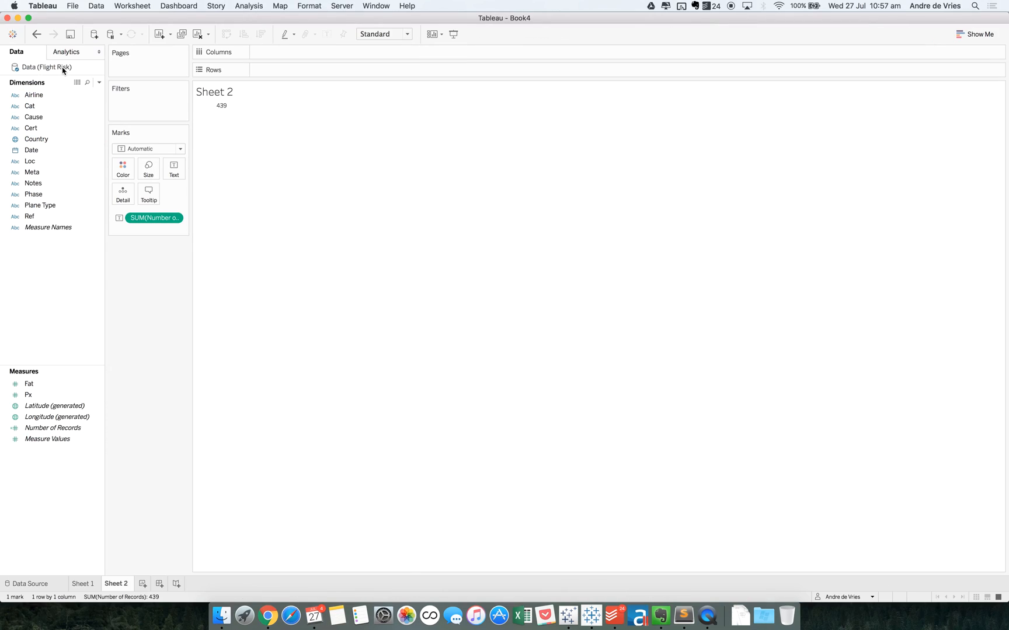
mouse_move(76, 88)
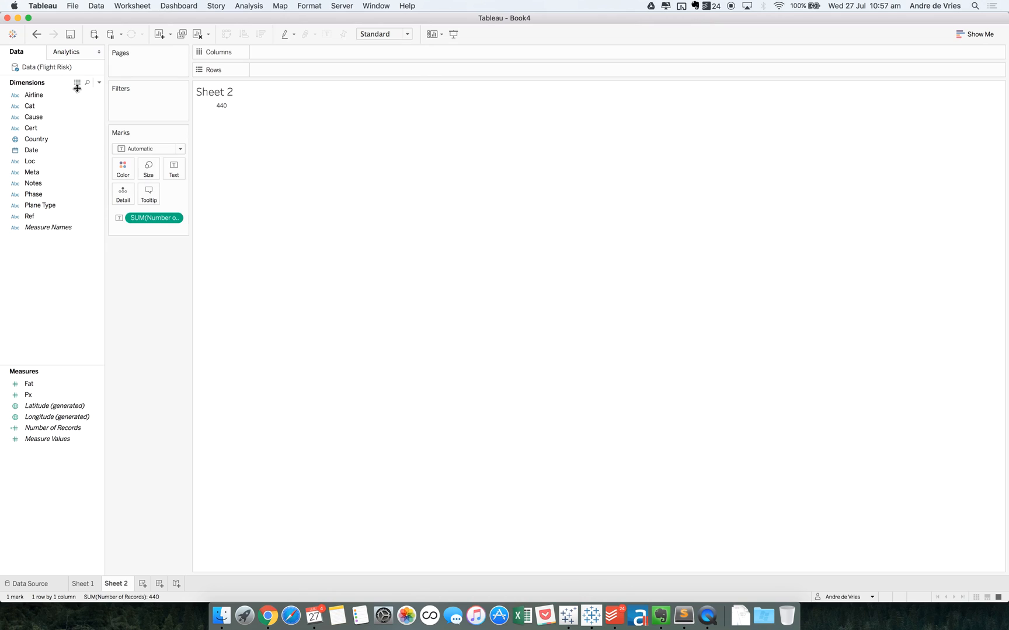
mouse_move(232, 104)
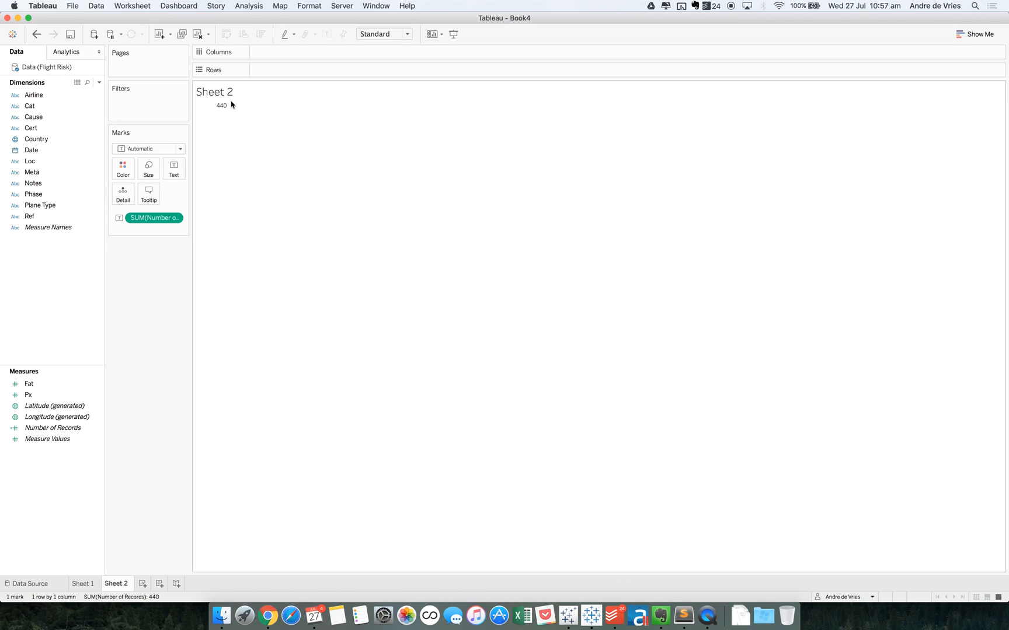
mouse_move(88, 573)
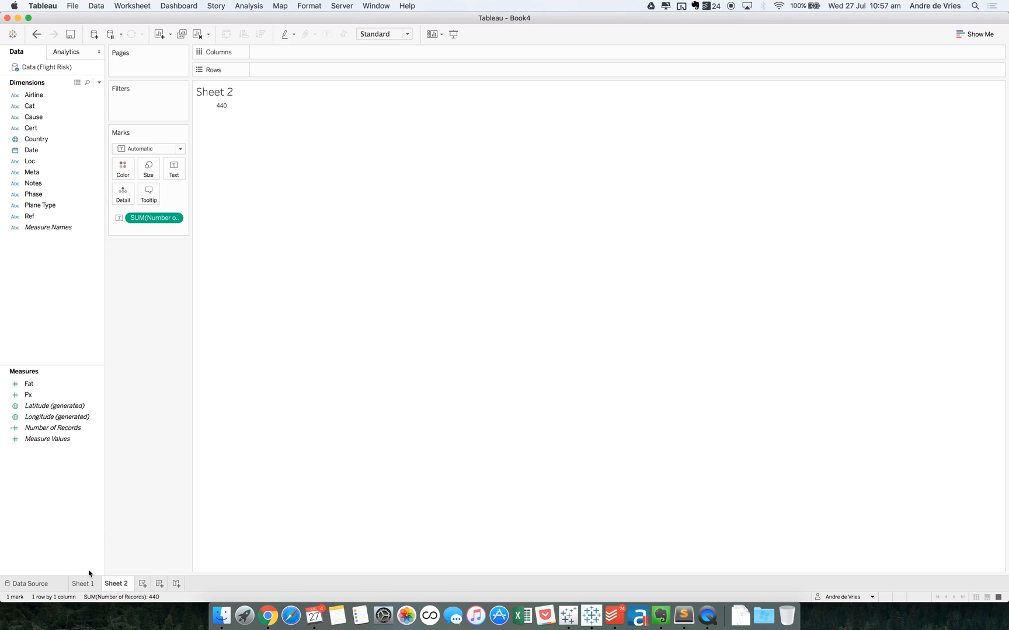
Show Sheet 1's yearly fatalities line chart, now extending to 2016 at zero.
click(83, 584)
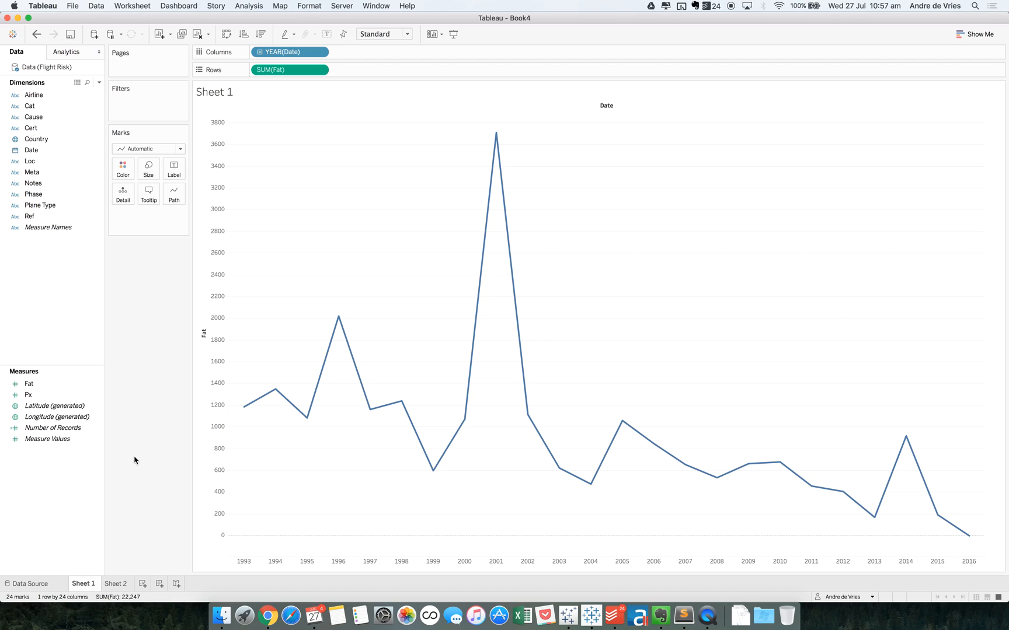
mouse_move(970, 508)
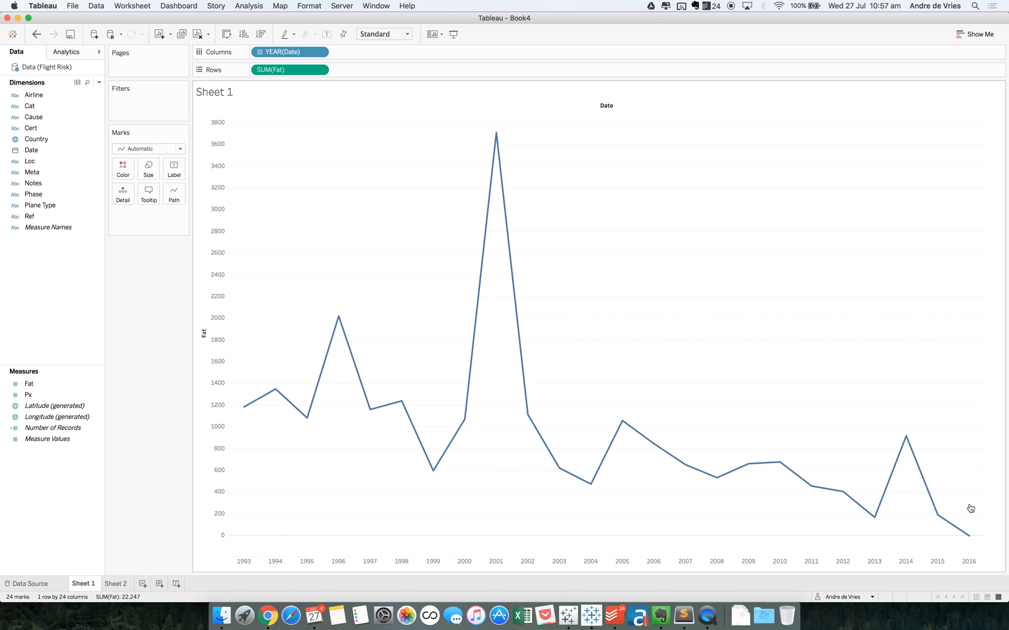
mouse_move(829, 316)
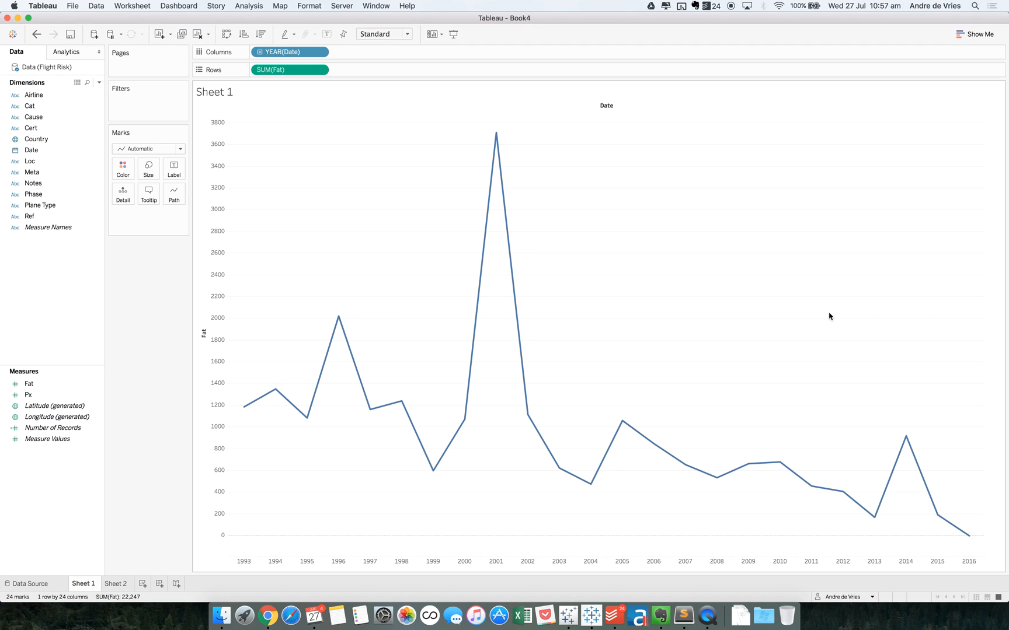
mouse_move(486, 369)
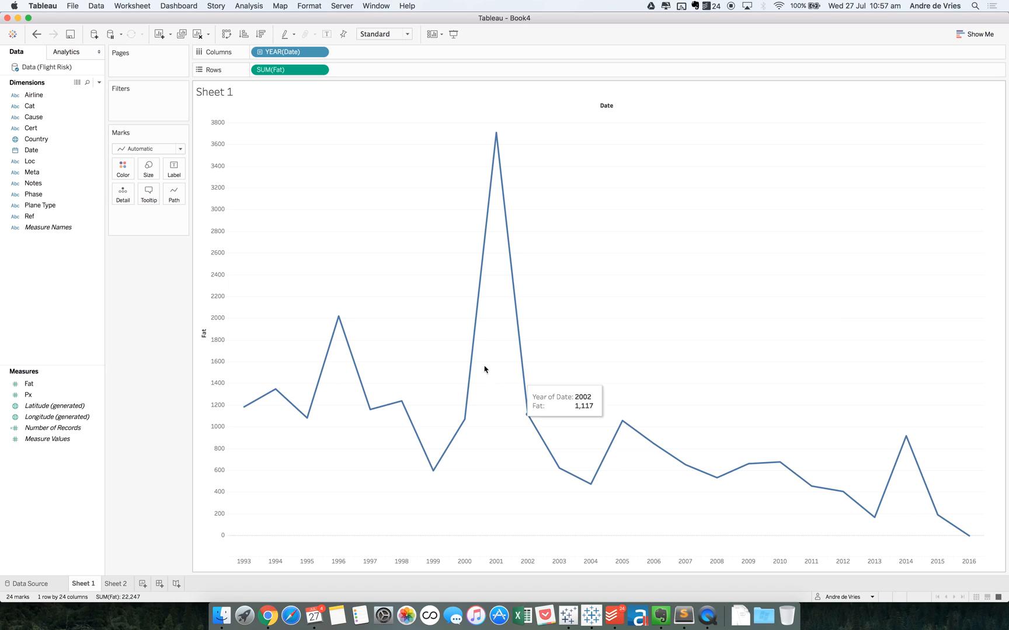
mouse_move(489, 349)
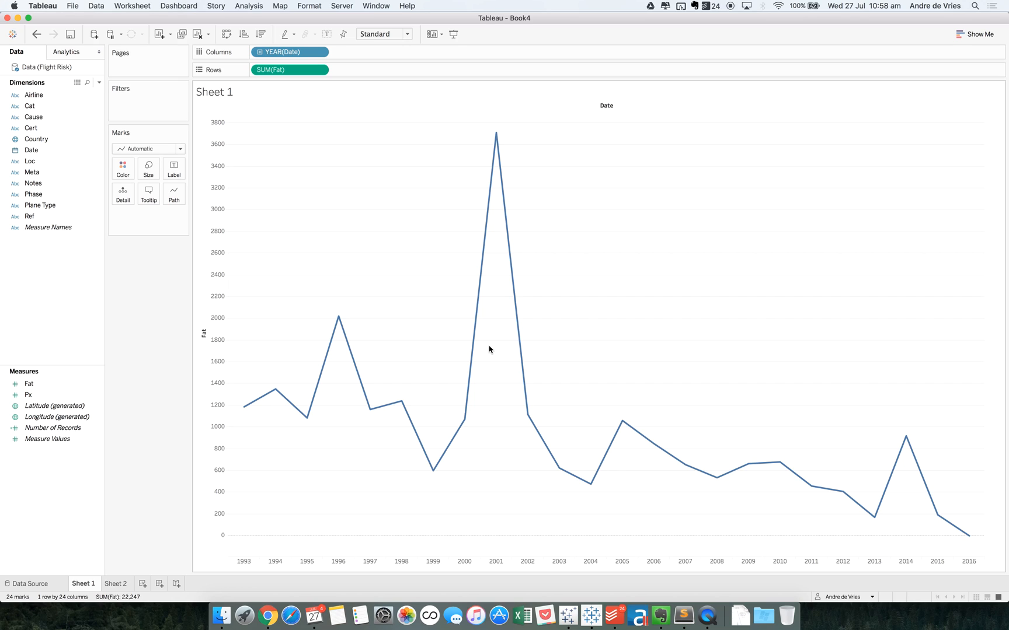
mouse_move(686, 52)
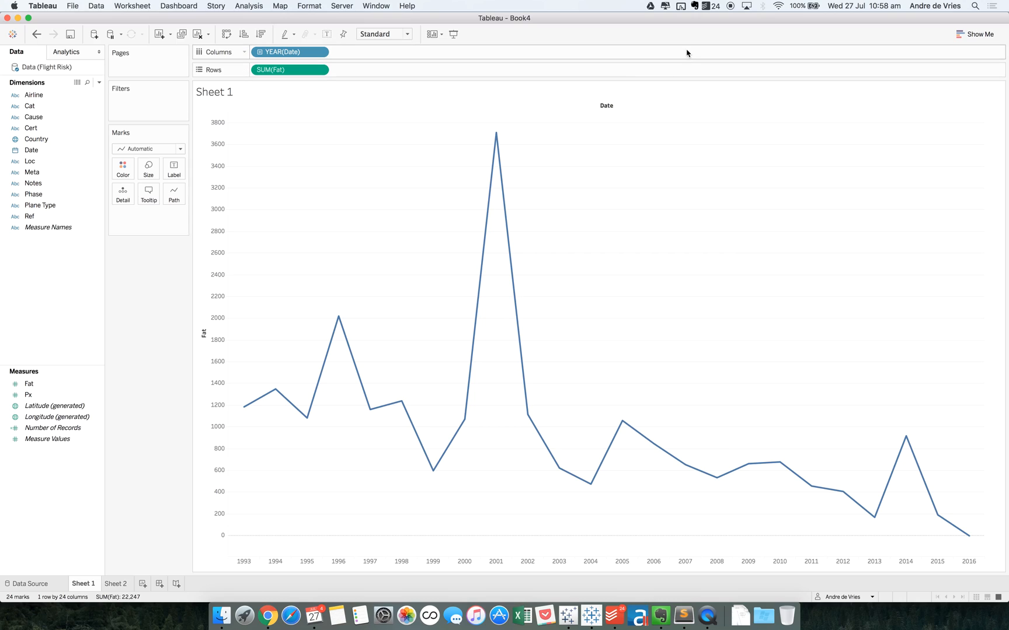